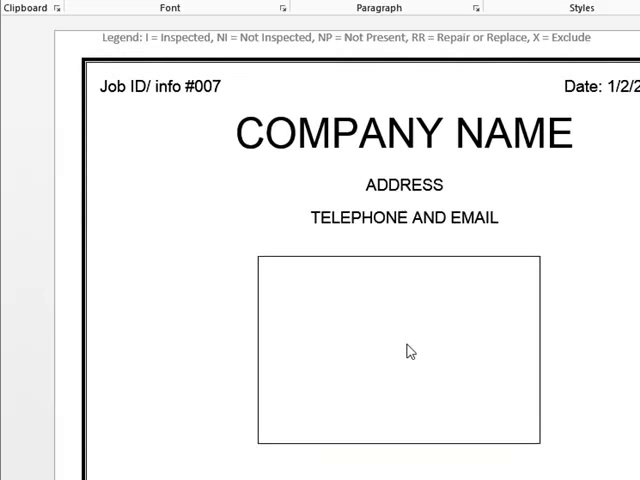
{"action": "mouse_move", "coordinate": [127, 249]}
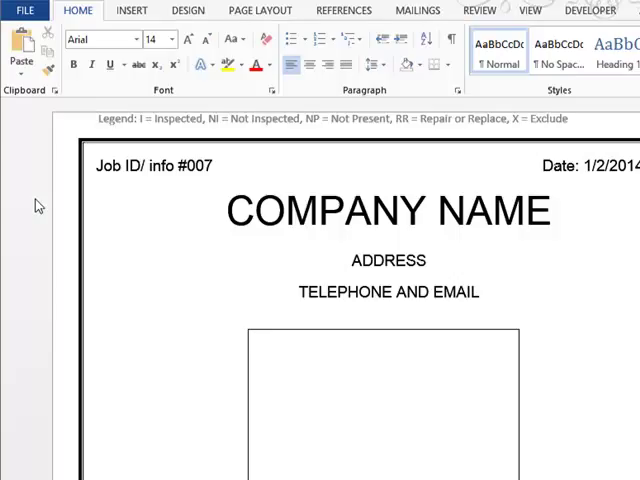
{"action": "mouse_move", "coordinate": [32, 185]}
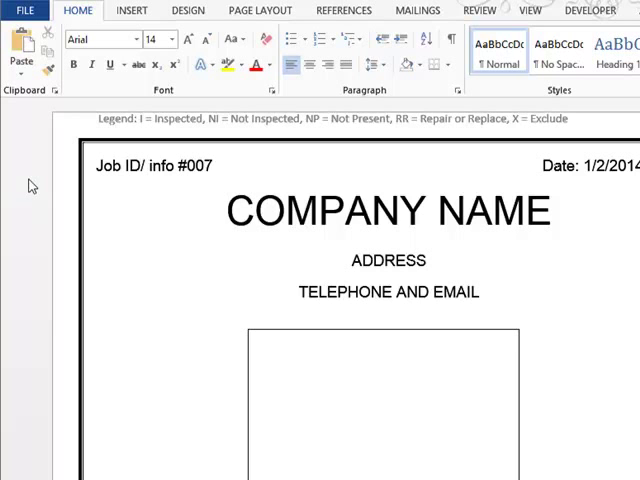
{"action": "mouse_move", "coordinate": [225, 345]}
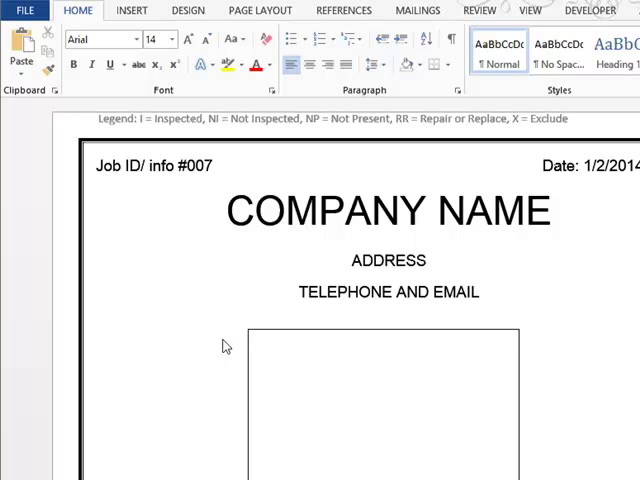
- Scroll down past General Information to the ROOFING checklist section
{"action": "scroll", "scroll_direction": "down", "scroll_amount": 3}
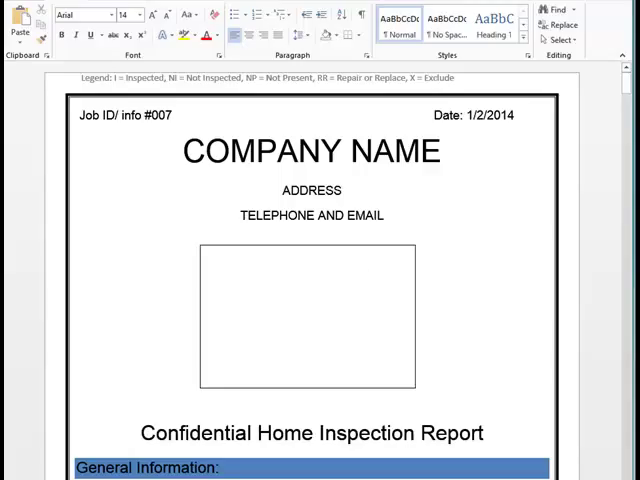
{"action": "mouse_move", "coordinate": [498, 274]}
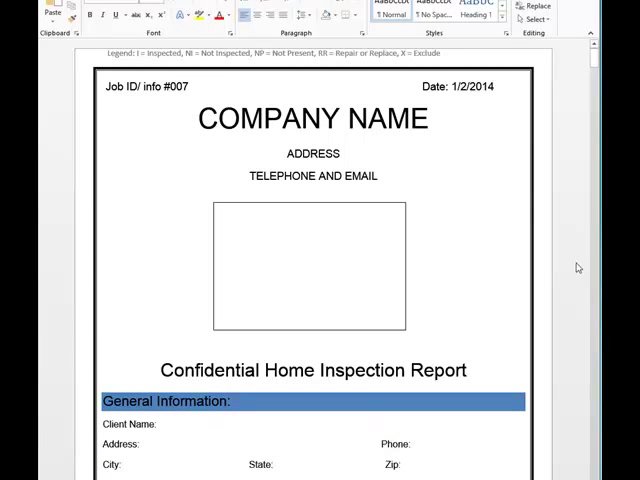
{"action": "mouse_move", "coordinate": [336, 398]}
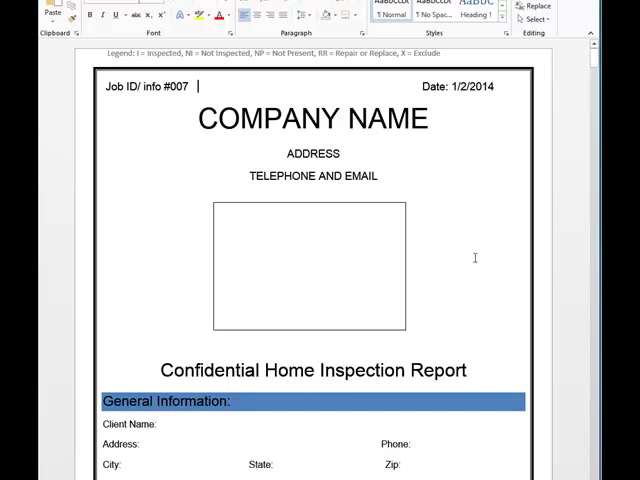
{"action": "scroll", "scroll_direction": "down", "scroll_amount": 3}
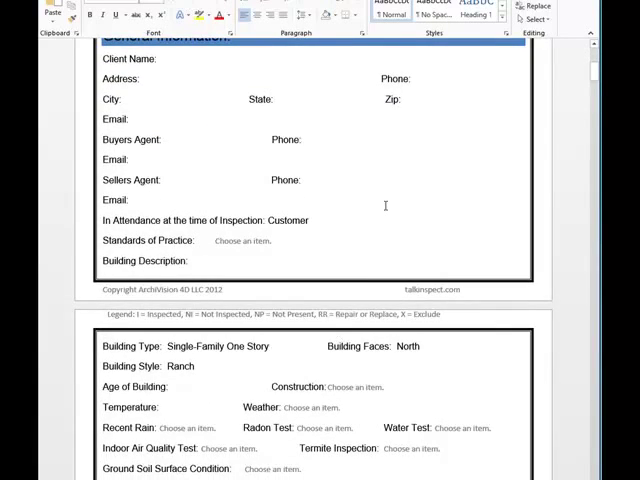
{"action": "scroll", "scroll_direction": "down", "scroll_amount": 3}
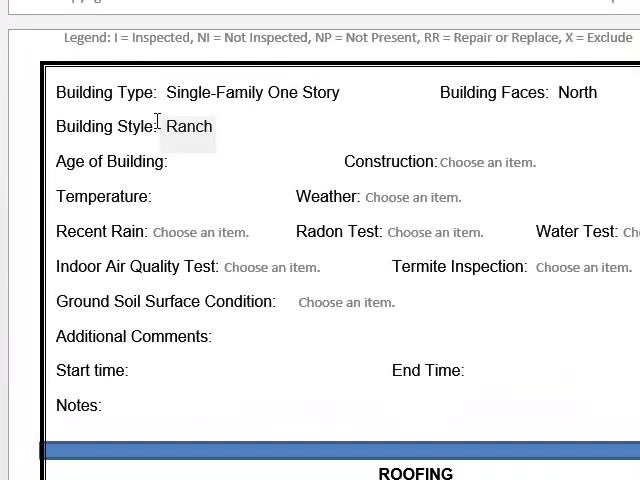
{"action": "scroll", "scroll_direction": "down", "scroll_amount": 3}
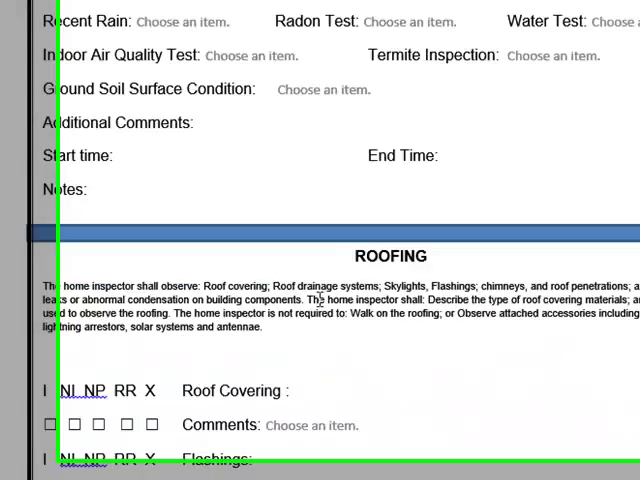
{"action": "scroll", "scroll_direction": "down", "scroll_amount": 3}
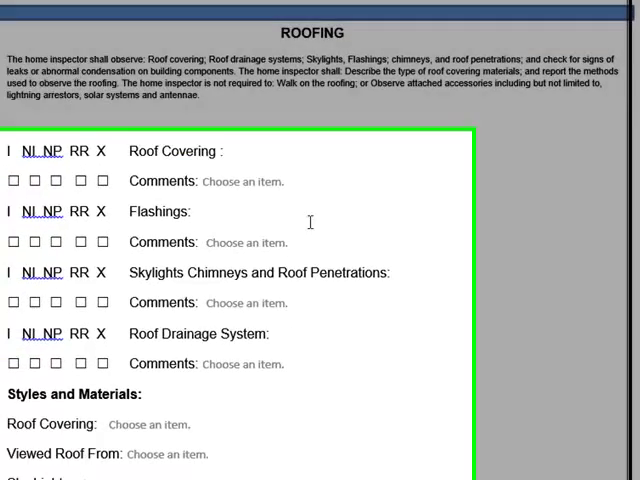
{"action": "scroll", "scroll_direction": "down", "scroll_amount": 3}
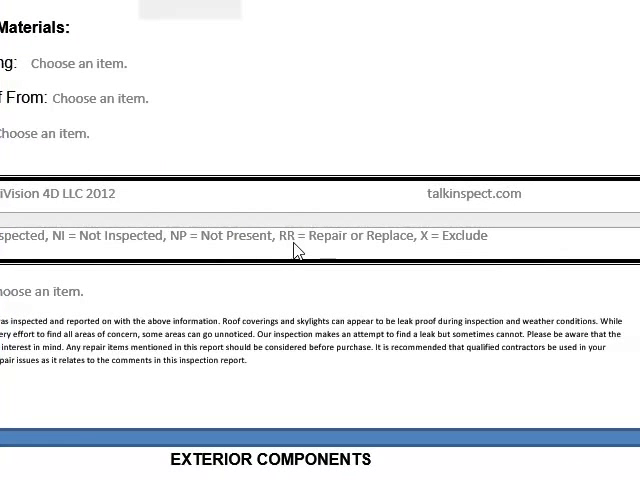
{"action": "mouse_move", "coordinate": [393, 245]}
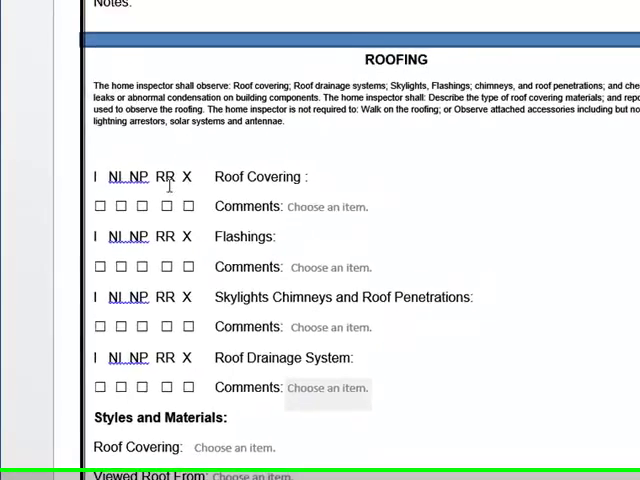
- Check the Inspected box for the Roof Covering item
{"action": "scroll", "scroll_direction": "down", "scroll_amount": 3}
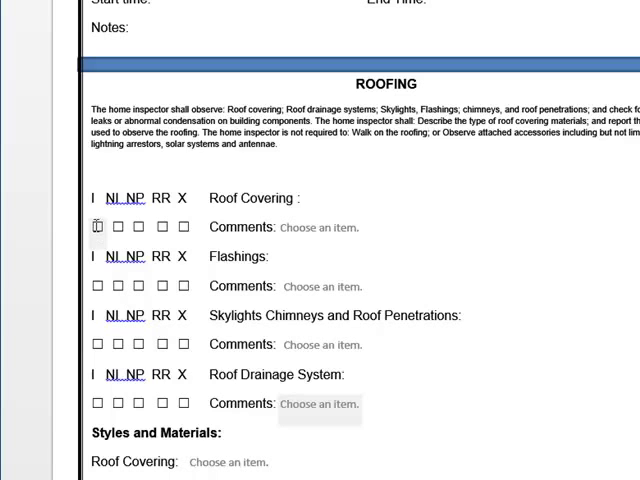
{"action": "left_click", "coordinate": [97, 227]}
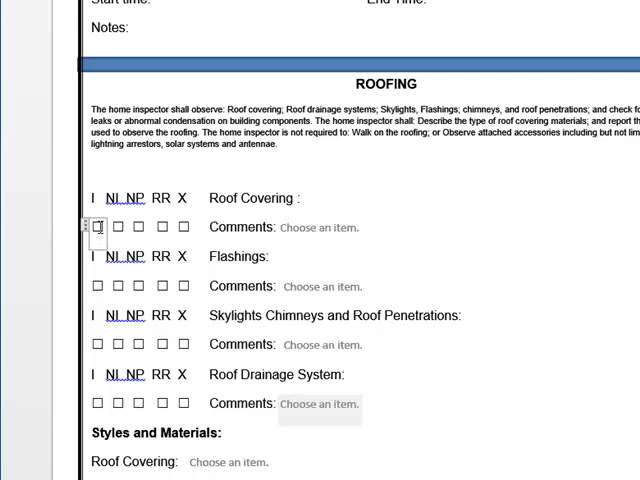
{"action": "left_click", "coordinate": [98, 227]}
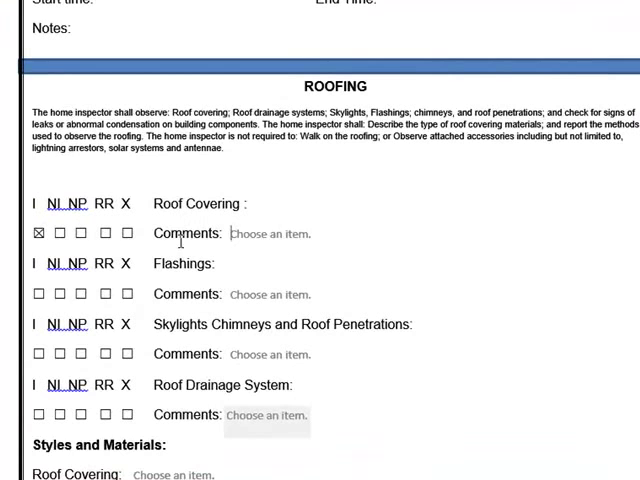
{"action": "mouse_move", "coordinate": [328, 233]}
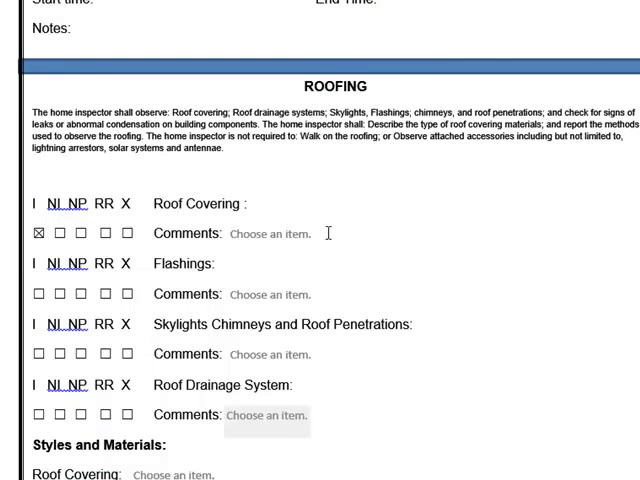
- Enter 'type here any comment' before the Roof Covering comments drop-down
{"action": "type", "text": "type here"}
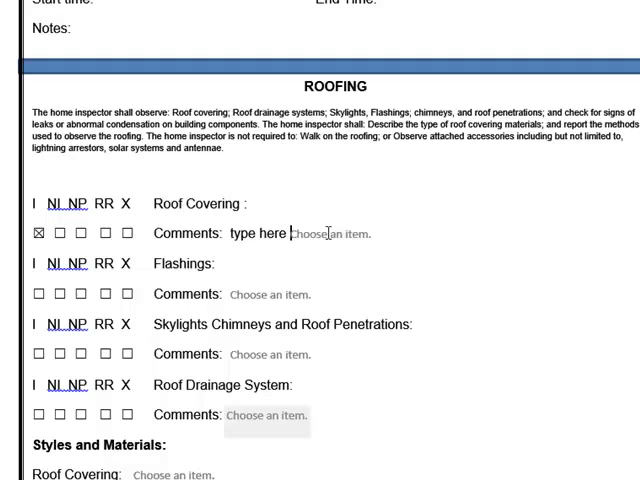
{"action": "type", "text": "any co"}
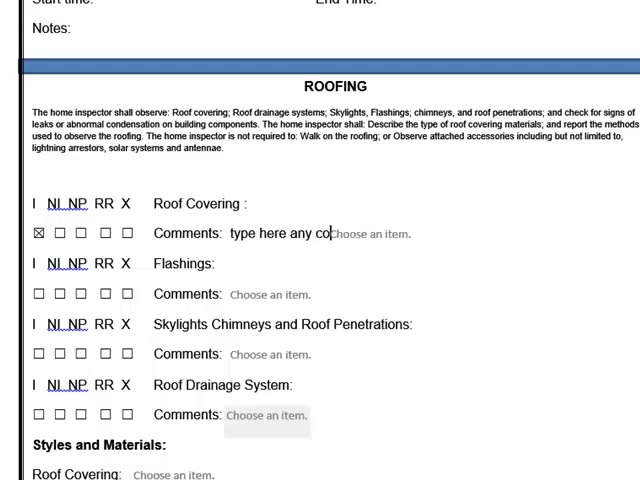
{"action": "type", "text": "mment"}
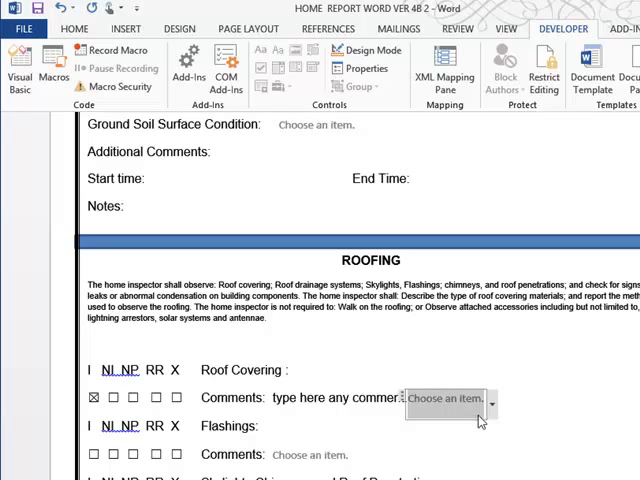
- Start a new choice in the Roof Covering comments drop-down's Content Control Properties
{"action": "left_click", "coordinate": [488, 398]}
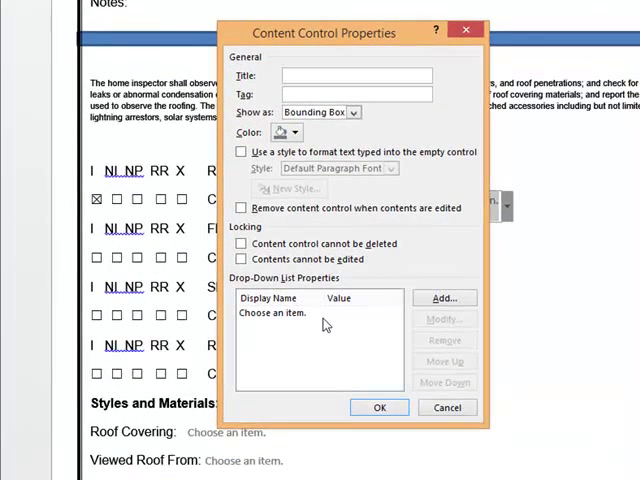
{"action": "mouse_move", "coordinate": [322, 323]}
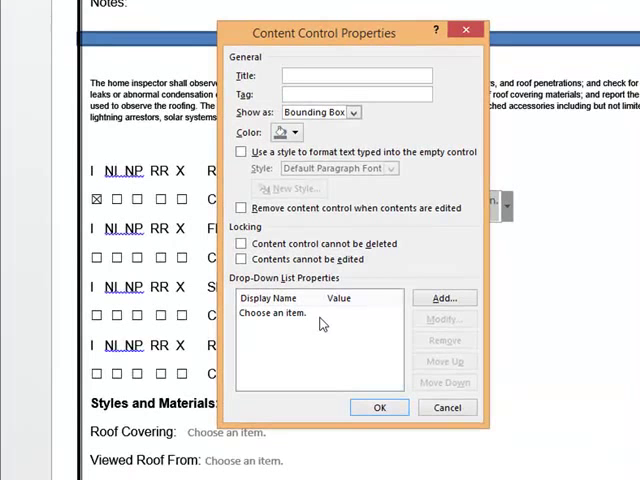
{"action": "left_click", "coordinate": [273, 313]}
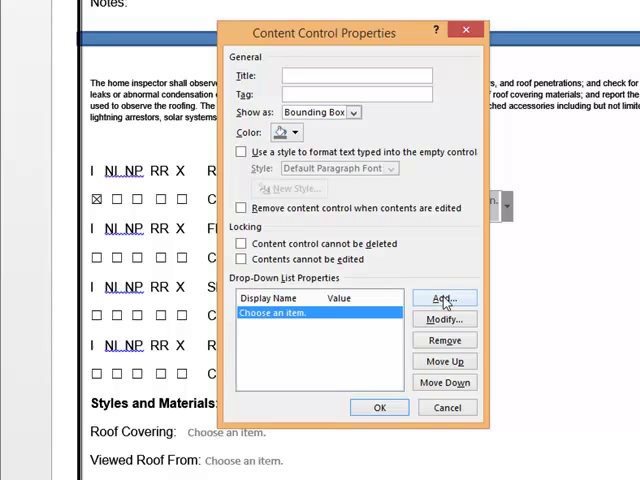
{"action": "left_click", "coordinate": [444, 298]}
{"action": "type", "text": "Tr"}
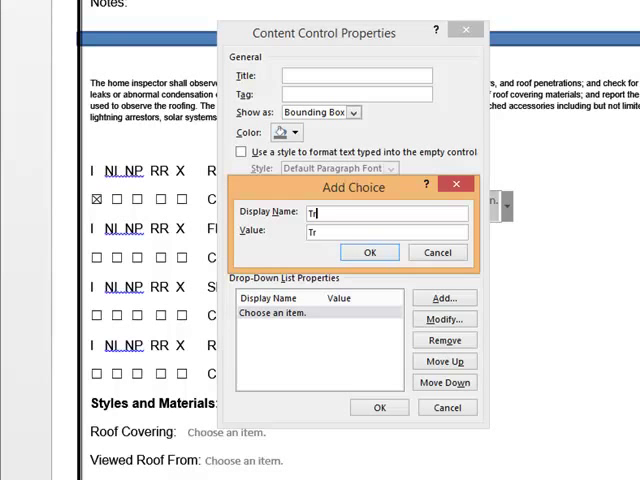
- Add the choice 'Tree limbs are in contact with the roof.' and save the properties
{"action": "type", "text": "ee limbs"}
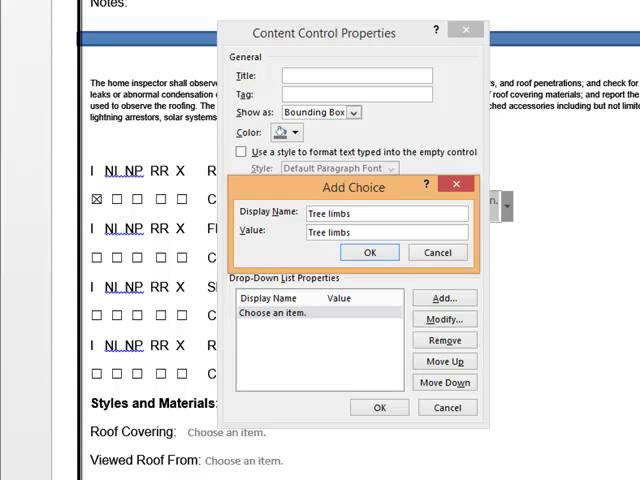
{"action": "type", "text": "are in"}
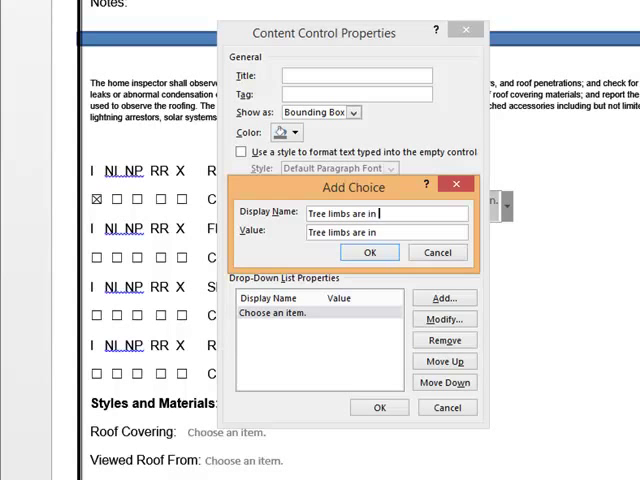
{"action": "type", "text": "conta"}
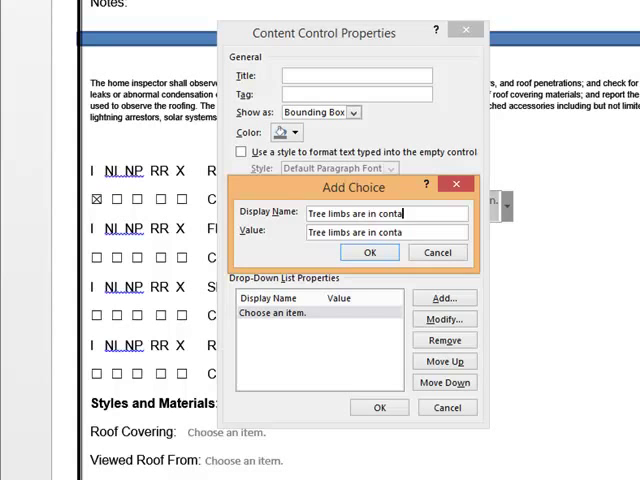
{"action": "type", "text": "ct"}
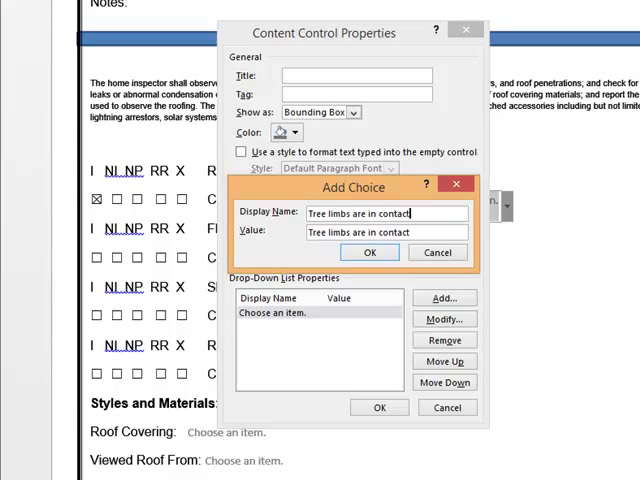
{"action": "type", "text": "with"}
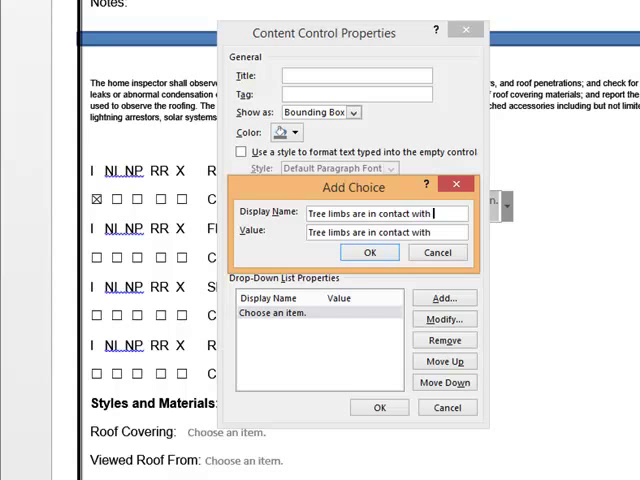
{"action": "type", "text": "the"}
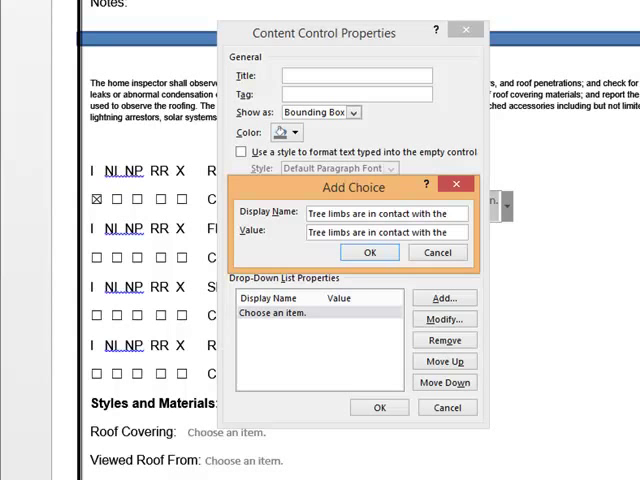
{"action": "type", "text": "roof."}
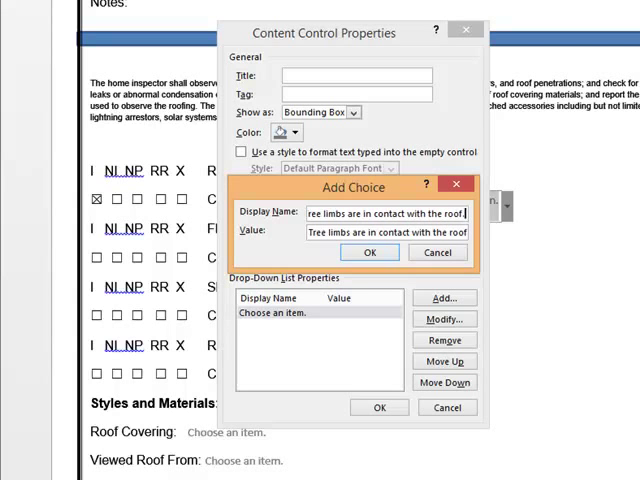
{"action": "left_click", "coordinate": [370, 252]}
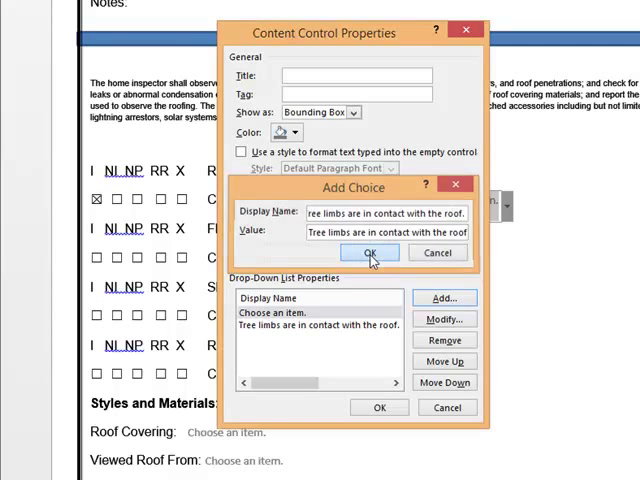
{"action": "left_click", "coordinate": [369, 252]}
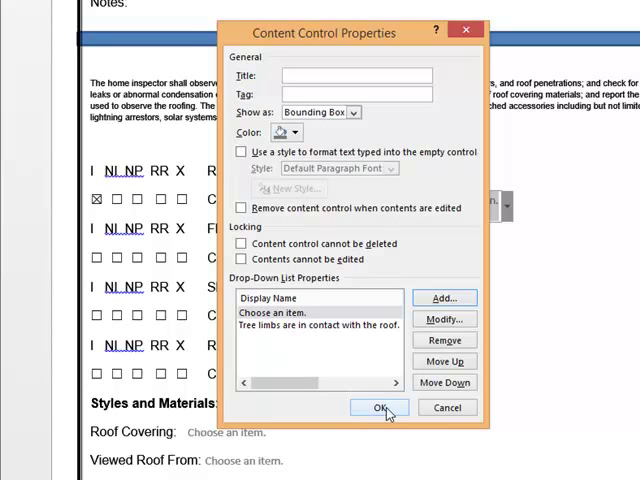
{"action": "left_click", "coordinate": [378, 407]}
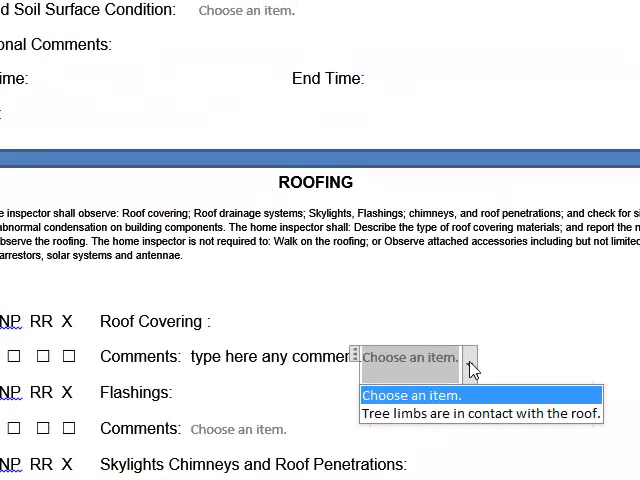
{"action": "mouse_move", "coordinate": [480, 413]}
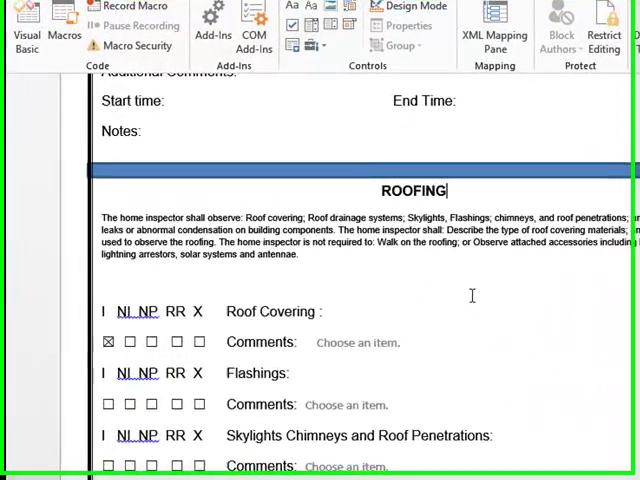
{"action": "scroll", "scroll_direction": "down", "scroll_amount": 3}
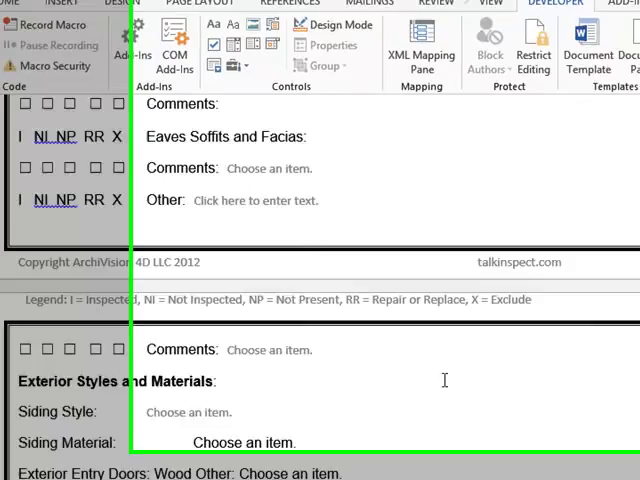
{"action": "scroll", "scroll_direction": "down", "scroll_amount": 3}
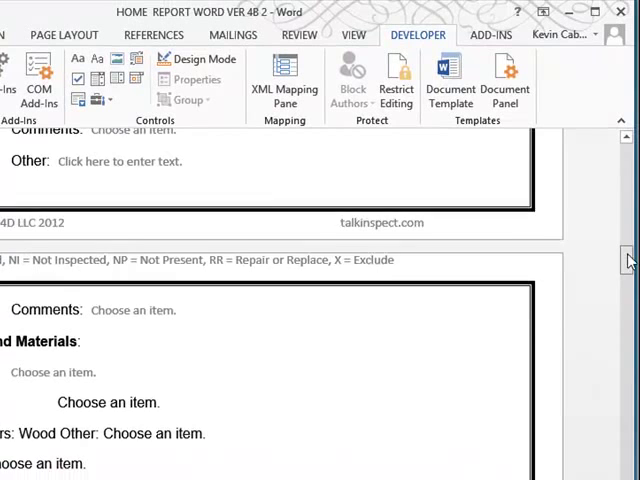
{"action": "scroll", "scroll_direction": "down", "scroll_amount": 3}
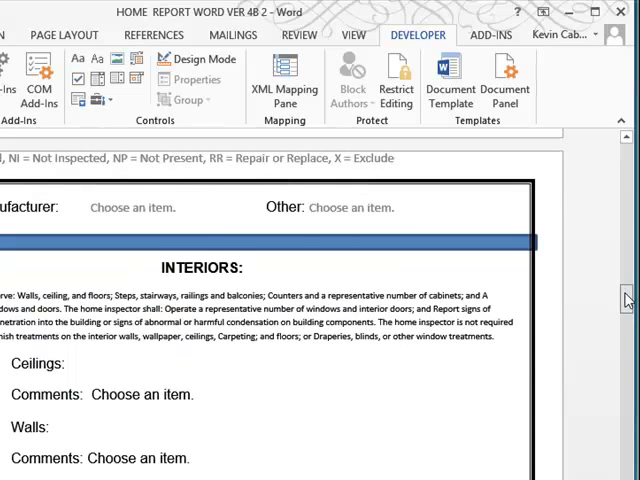
{"action": "scroll", "scroll_direction": "down", "scroll_amount": 3}
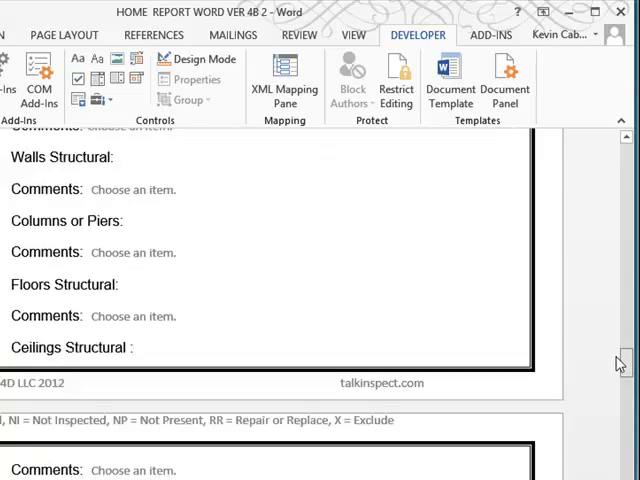
{"action": "scroll", "scroll_direction": "down", "scroll_amount": 3}
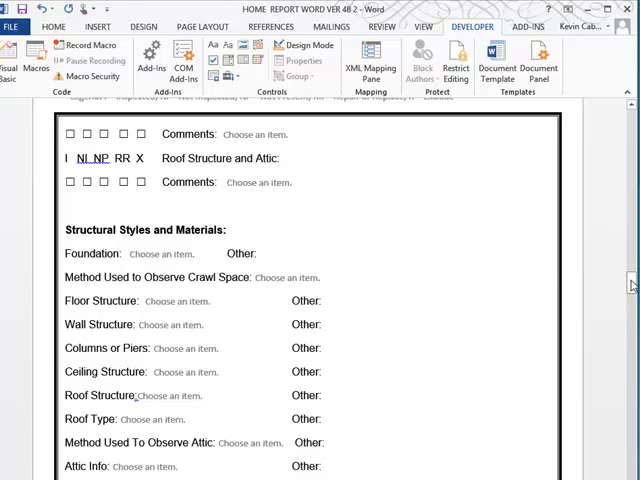
{"action": "scroll", "scroll_direction": "down", "scroll_amount": 3}
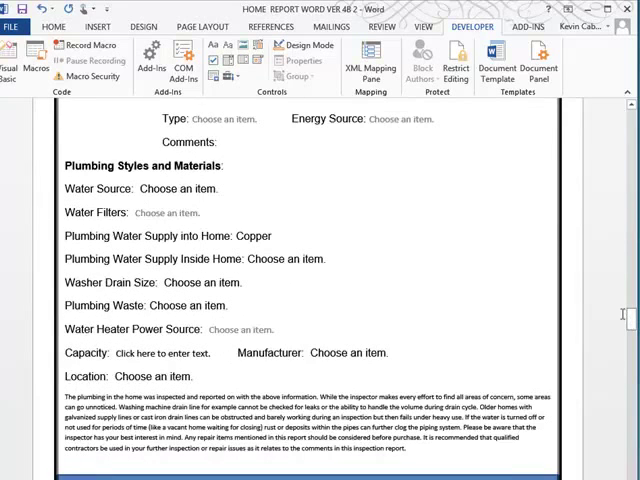
{"action": "scroll", "scroll_direction": "down", "scroll_amount": 3}
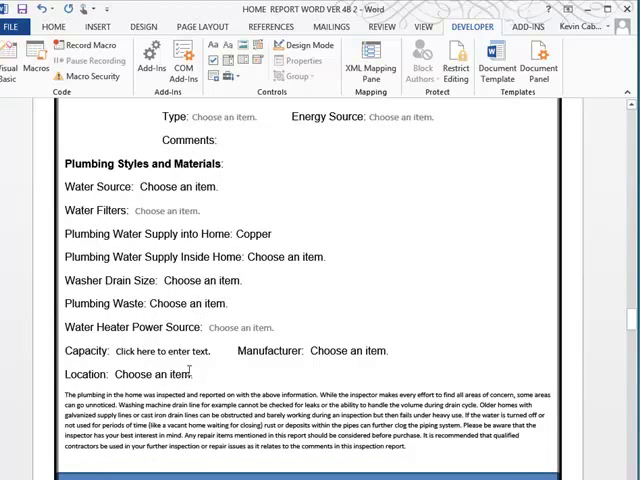
{"action": "scroll", "scroll_direction": "down", "scroll_amount": 3}
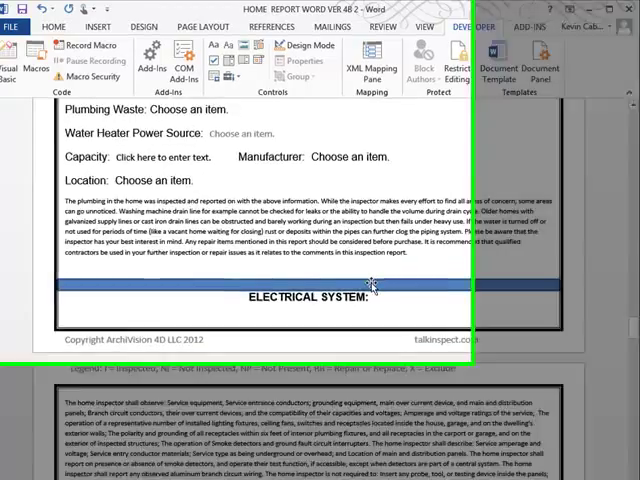
{"action": "scroll", "scroll_direction": "down", "scroll_amount": 3}
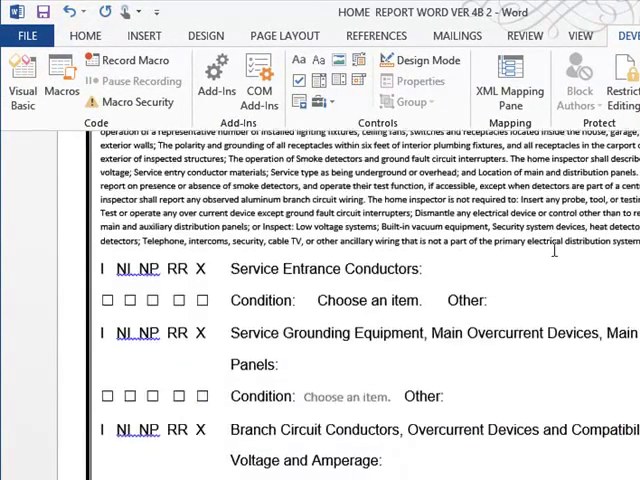
{"action": "scroll", "scroll_direction": "down", "scroll_amount": 3}
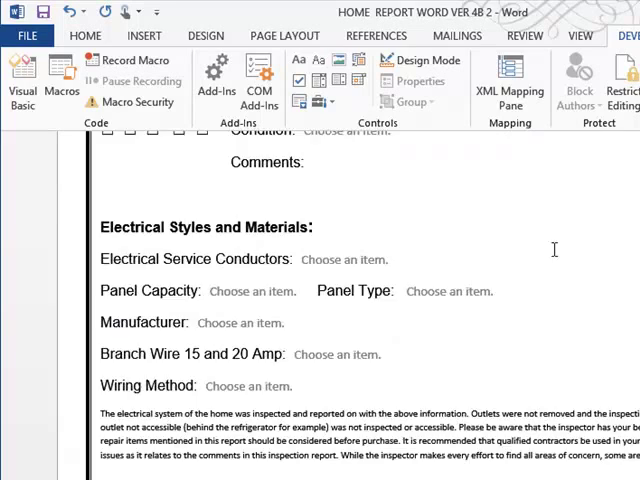
{"action": "scroll", "scroll_direction": "down", "scroll_amount": 3}
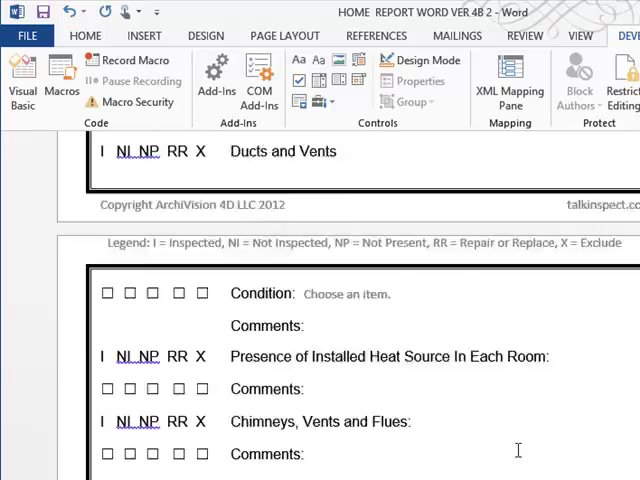
{"action": "scroll", "scroll_direction": "down", "scroll_amount": 3}
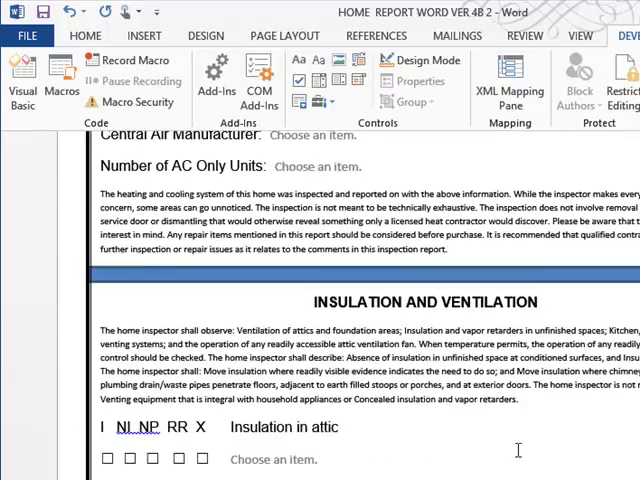
{"action": "scroll", "scroll_direction": "down", "scroll_amount": 3}
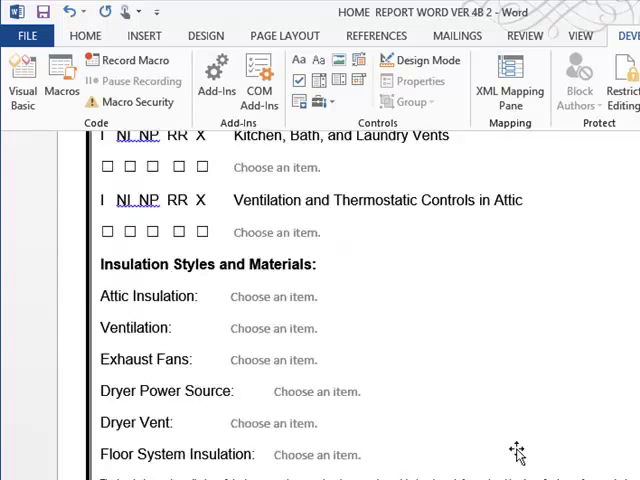
{"action": "scroll", "scroll_direction": "down", "scroll_amount": 3}
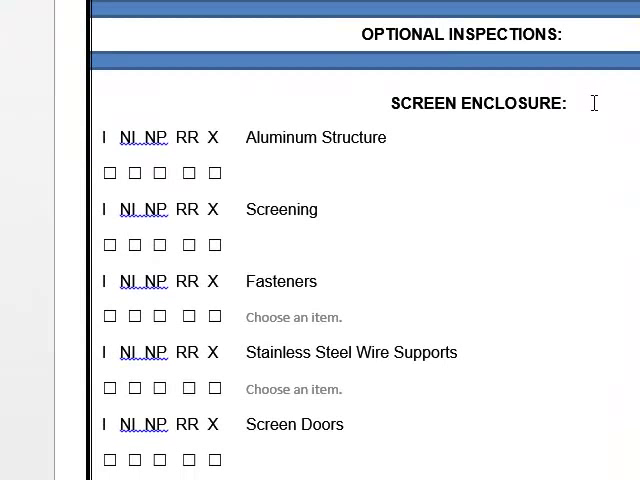
{"action": "scroll", "scroll_direction": "down", "scroll_amount": 3}
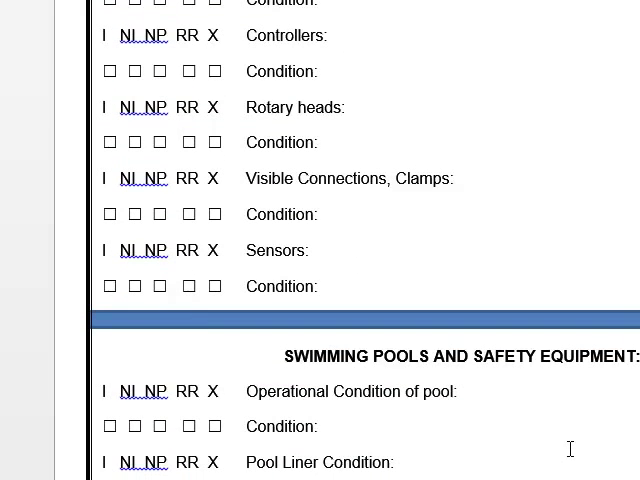
{"action": "scroll", "scroll_direction": "down", "scroll_amount": 3}
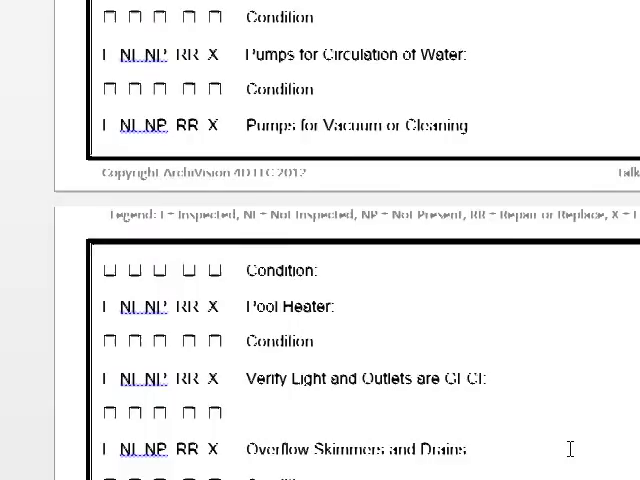
{"action": "scroll", "scroll_direction": "down", "scroll_amount": 3}
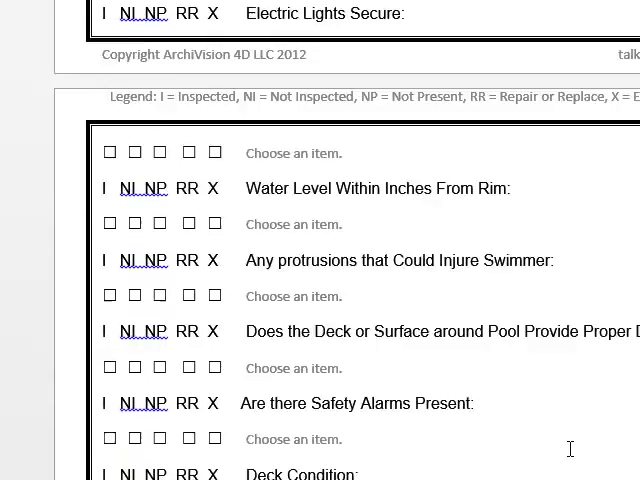
{"action": "scroll", "scroll_direction": "down", "scroll_amount": 3}
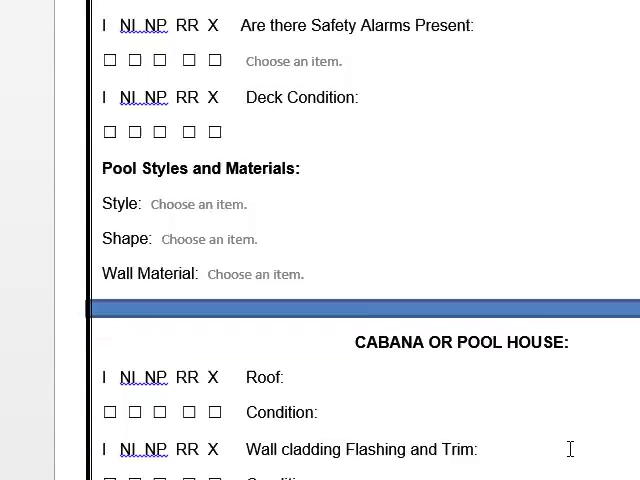
{"action": "scroll", "scroll_direction": "down", "scroll_amount": 3}
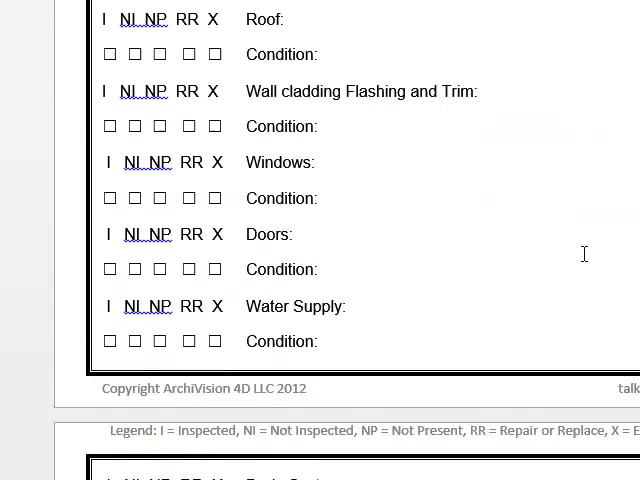
{"action": "scroll", "scroll_direction": "down", "scroll_amount": 3}
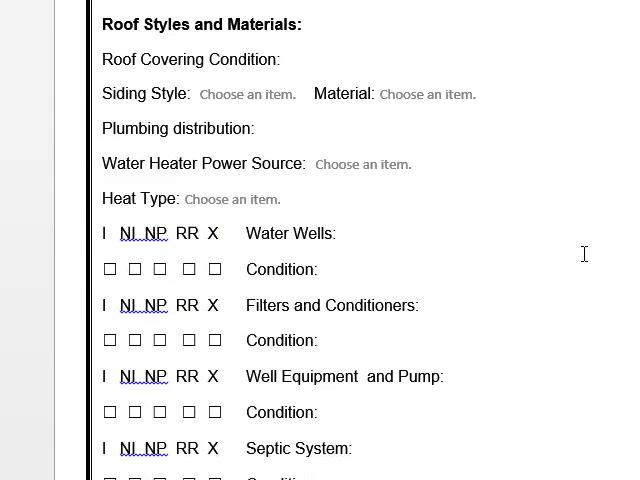
{"action": "scroll", "scroll_direction": "down", "scroll_amount": 3}
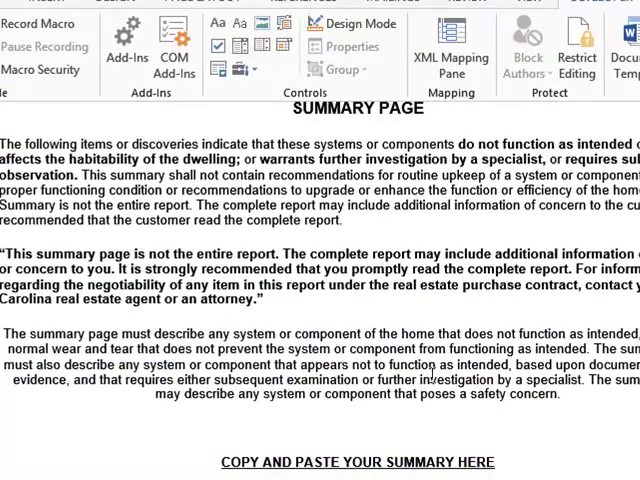
{"action": "scroll", "scroll_direction": "down", "scroll_amount": 3}
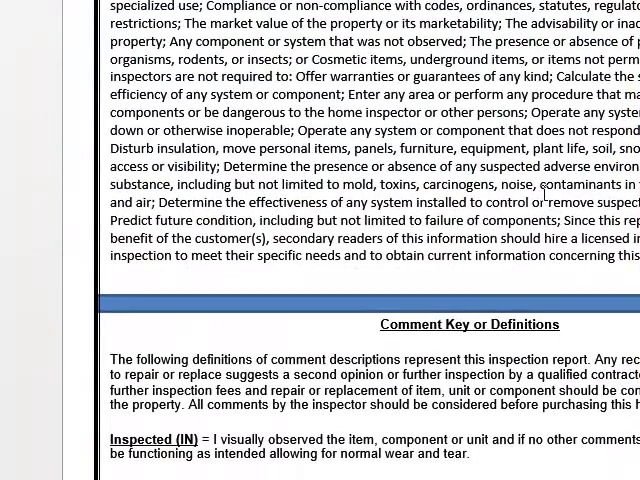
{"action": "scroll", "scroll_direction": "down", "scroll_amount": 3}
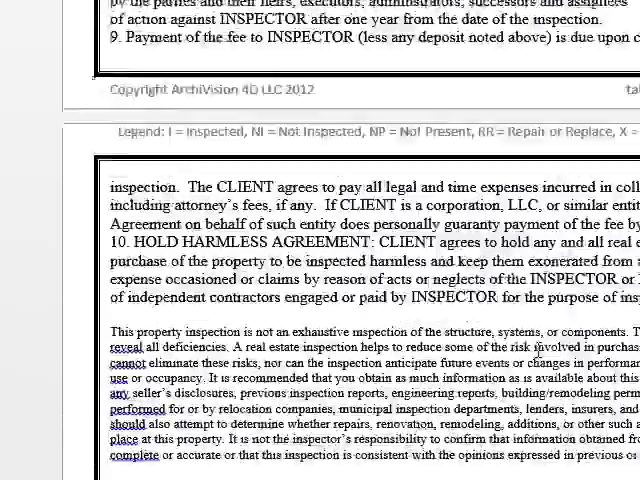
{"action": "scroll", "scroll_direction": "down", "scroll_amount": 3}
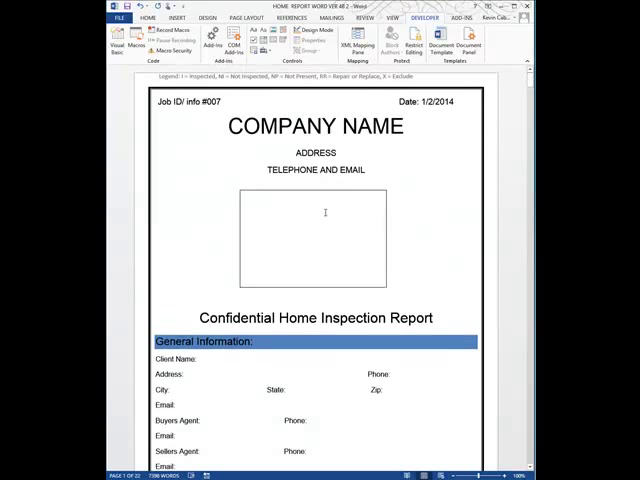
- Bring up the Insert Picture dialog for the cover page's empty photo box
{"action": "scroll", "scroll_direction": "down", "scroll_amount": 3}
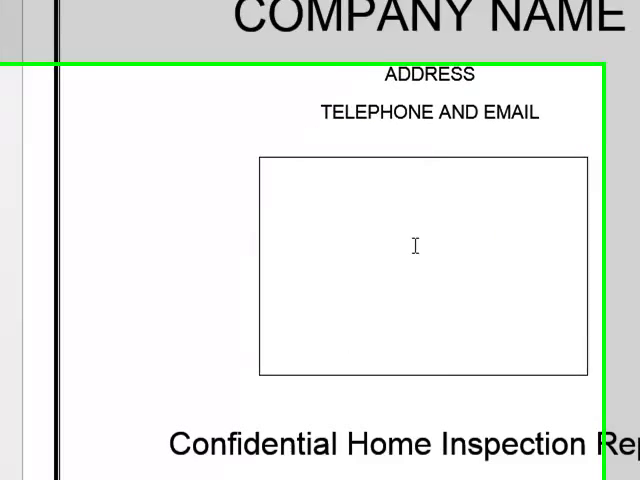
{"action": "right_click", "coordinate": [415, 245]}
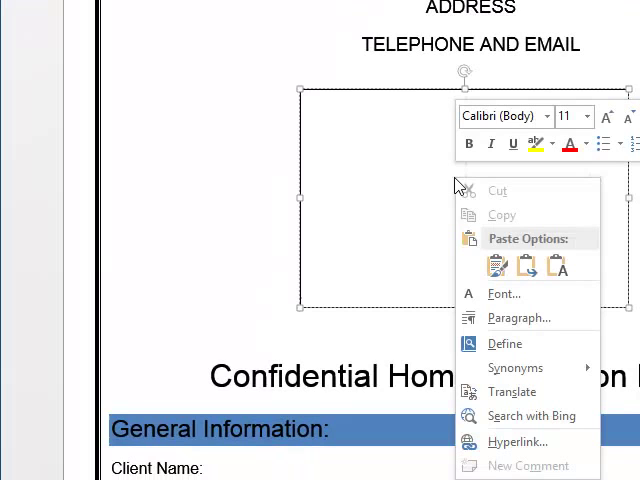
{"action": "scroll", "scroll_direction": "down", "scroll_amount": 3}
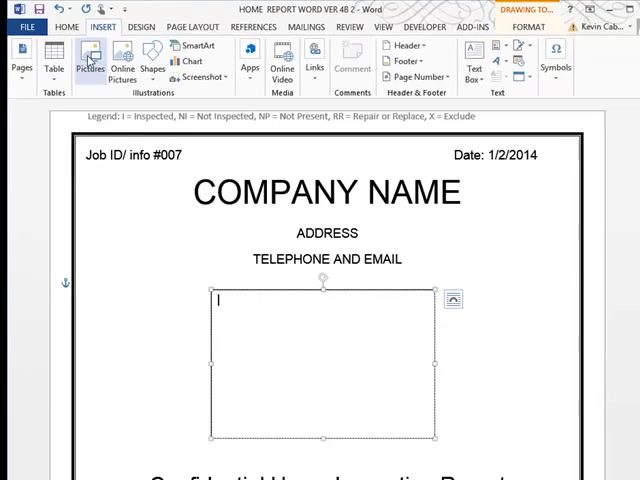
{"action": "left_click", "coordinate": [88, 58]}
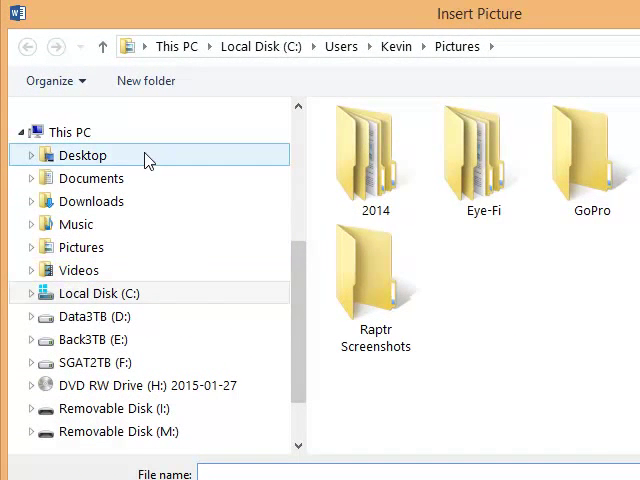
- Insert photo P1050297 from the Desktop KORIBANIC folder into the cover photo box
{"action": "left_click", "coordinate": [82, 155]}
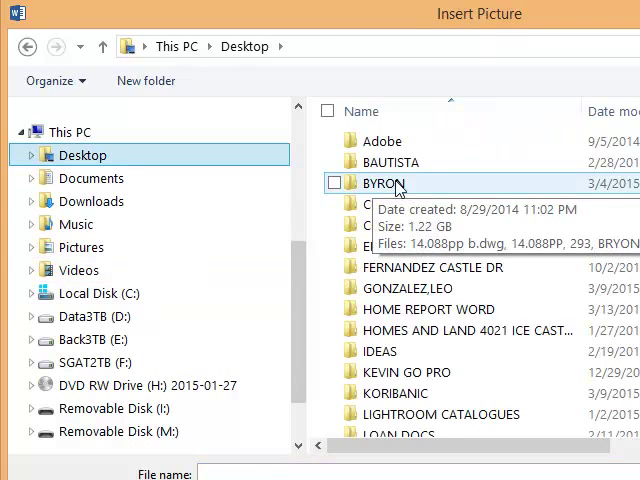
{"action": "double_click", "coordinate": [382, 183]}
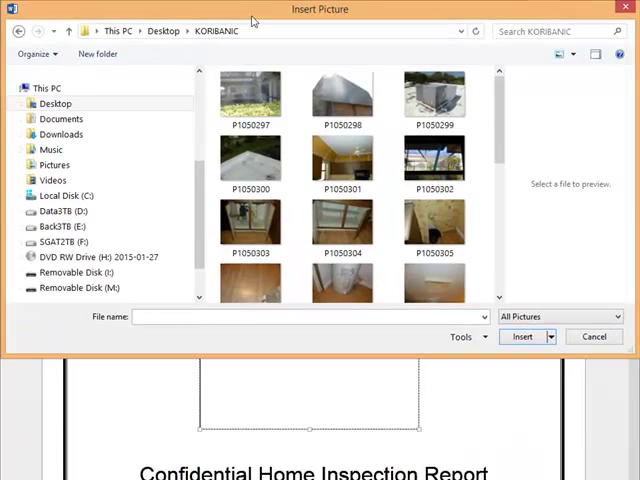
{"action": "scroll", "scroll_direction": "down", "scroll_amount": 3}
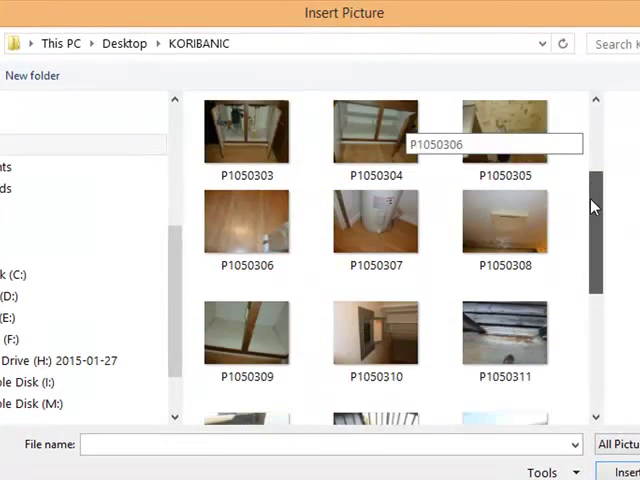
{"action": "scroll", "scroll_direction": "down", "scroll_amount": 3}
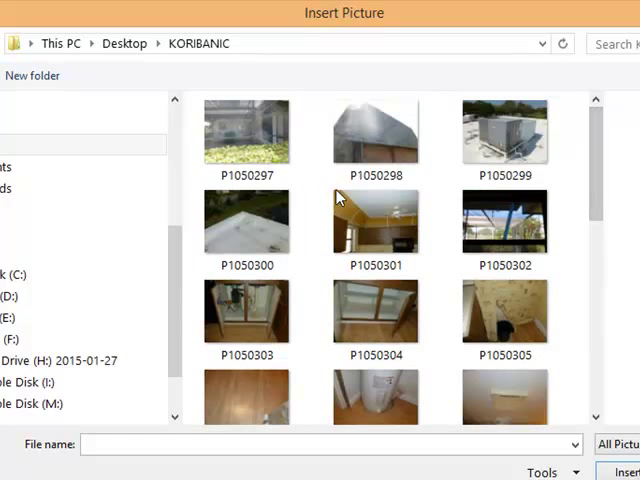
{"action": "left_click", "coordinate": [247, 137]}
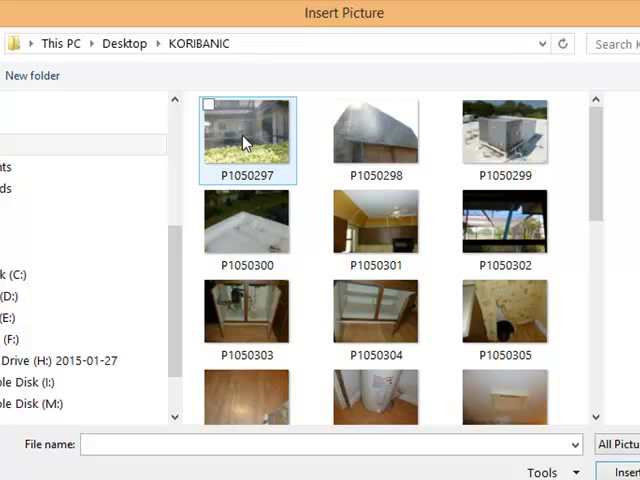
{"action": "left_click", "coordinate": [208, 104]}
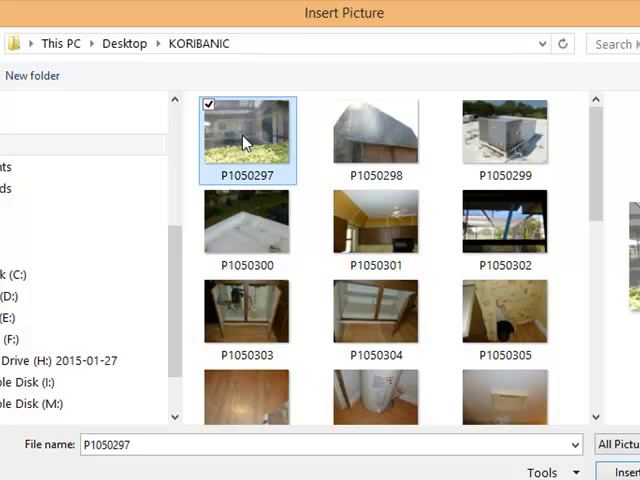
{"action": "left_click", "coordinate": [625, 471]}
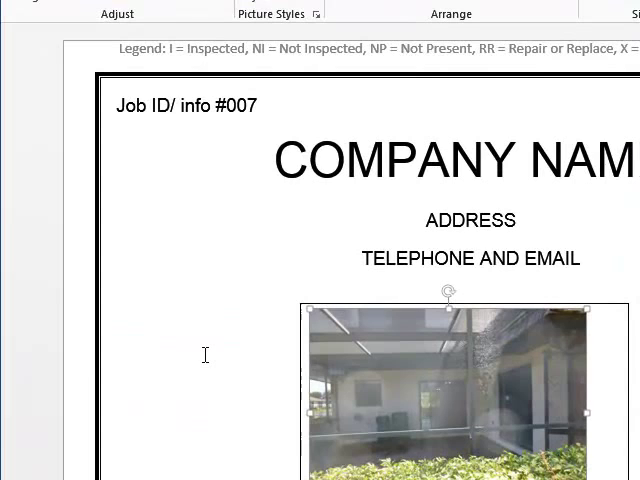
- Enter 'Client Name' as placeholder text in the Client Name content control
{"action": "scroll", "scroll_direction": "down", "scroll_amount": 3}
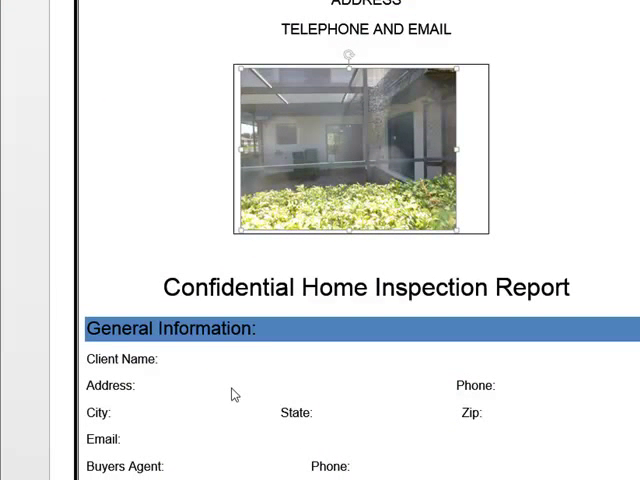
{"action": "scroll", "scroll_direction": "down", "scroll_amount": 3}
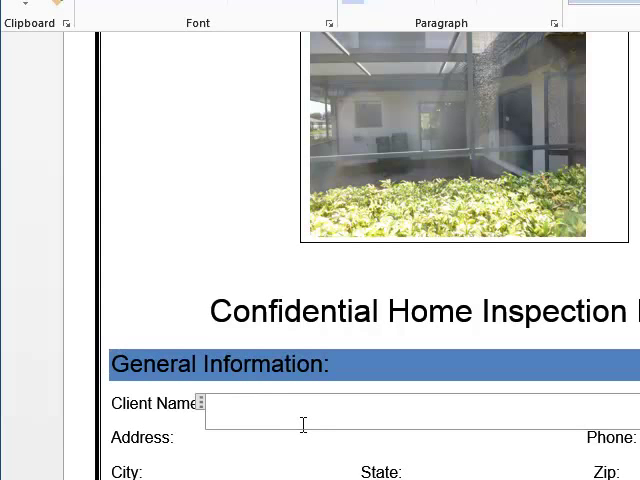
{"action": "type", "text": "c"}
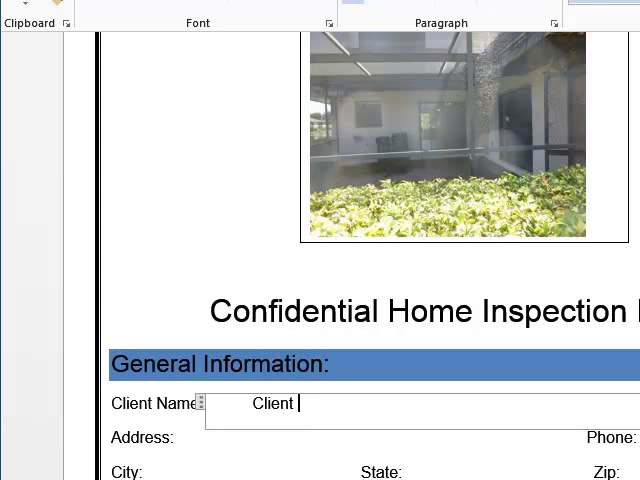
{"action": "type", "text": "Name"}
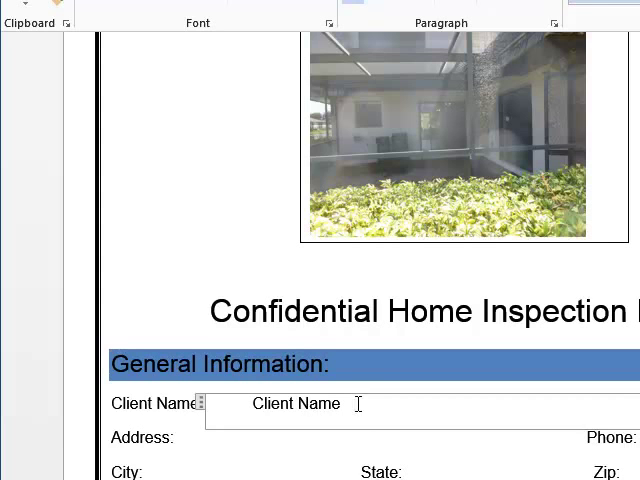
{"action": "mouse_move", "coordinate": [385, 404]}
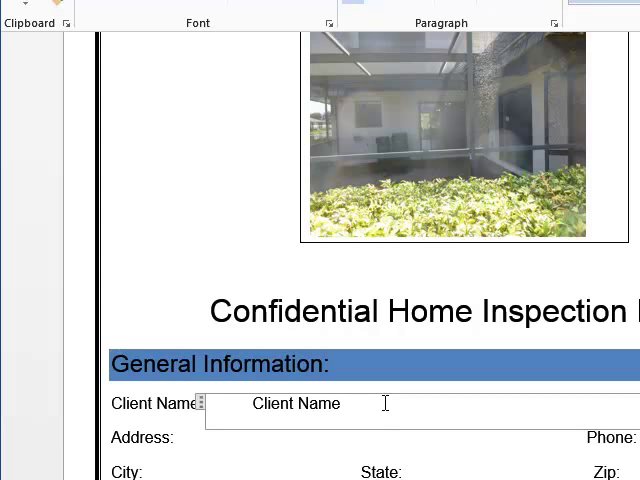
{"action": "mouse_move", "coordinate": [379, 409]}
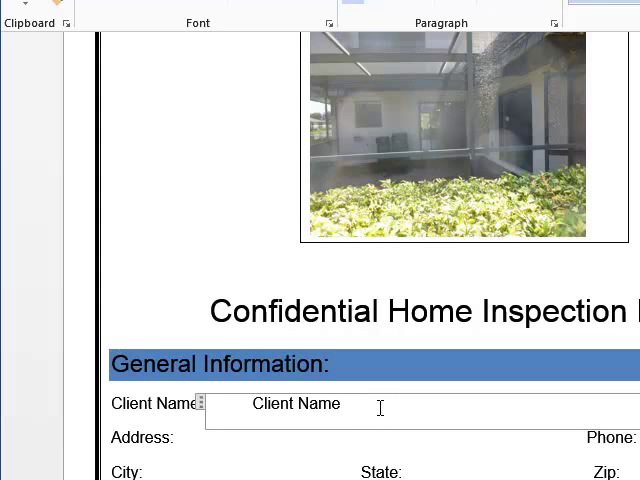
{"action": "left_click", "coordinate": [355, 403]}
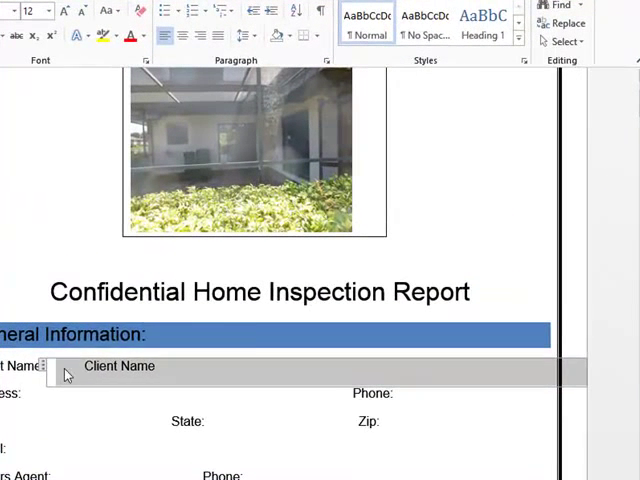
{"action": "left_click", "coordinate": [175, 366]}
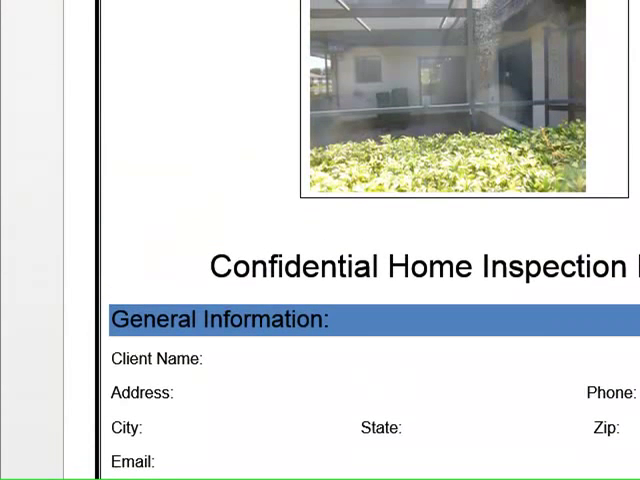
{"action": "scroll", "scroll_direction": "down", "scroll_amount": 3}
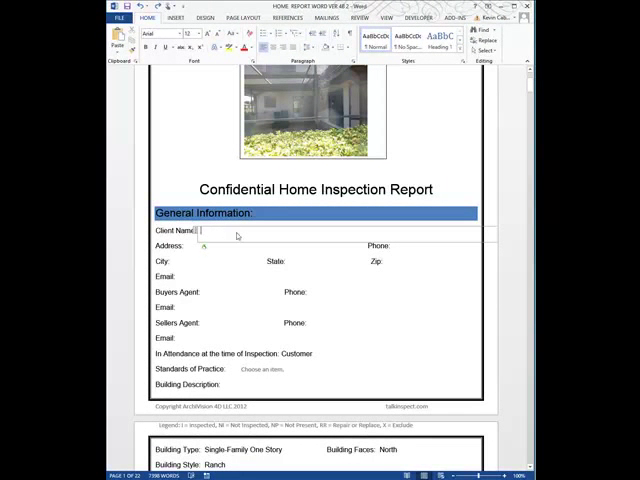
{"action": "type", "text": "John Smith"}
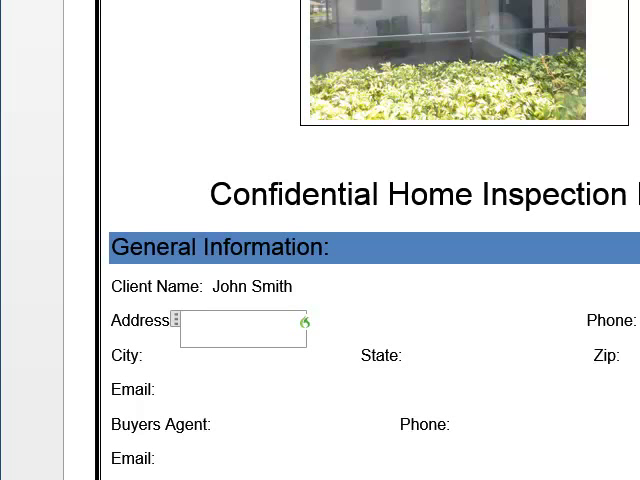
{"action": "scroll", "scroll_direction": "down", "scroll_amount": 3}
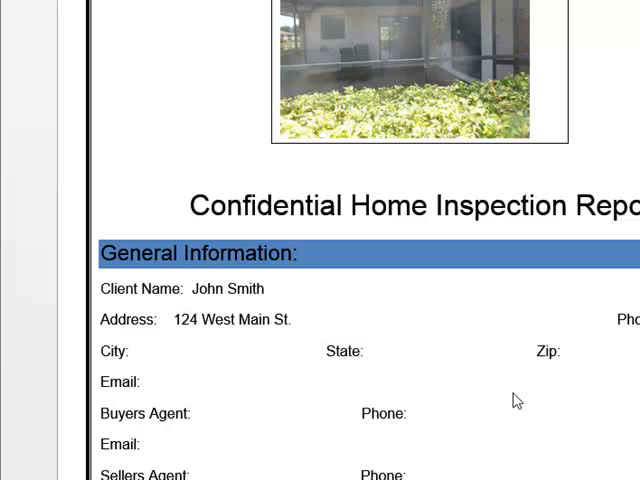
{"action": "mouse_move", "coordinate": [521, 404]}
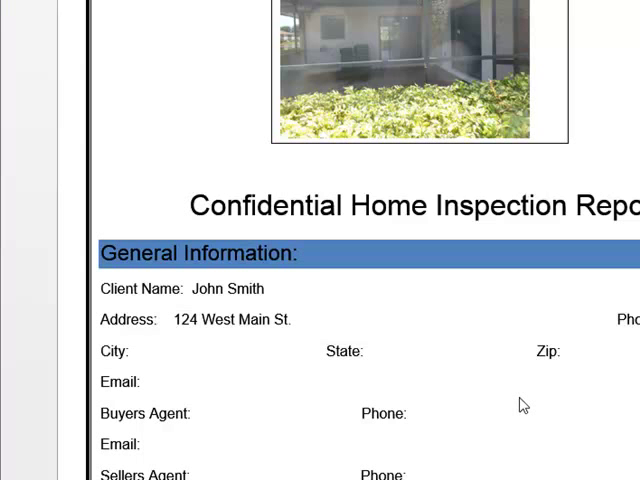
- Pick the chipped cement tiles and old below-ground drain lines Roofing comments
{"action": "left_click", "coordinate": [230, 320]}
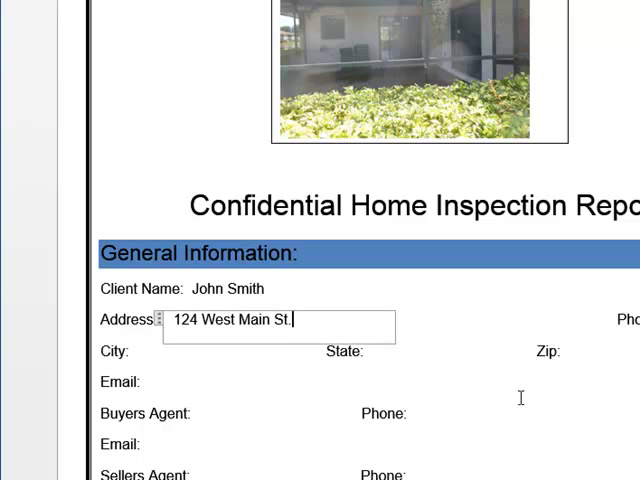
{"action": "scroll", "scroll_direction": "down", "scroll_amount": 3}
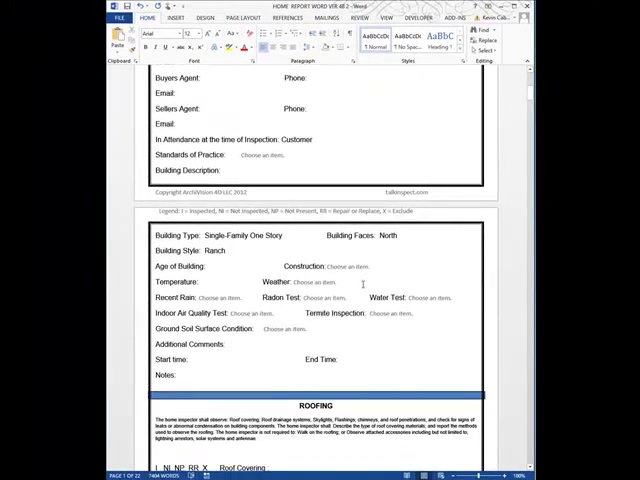
{"action": "scroll", "scroll_direction": "down", "scroll_amount": 3}
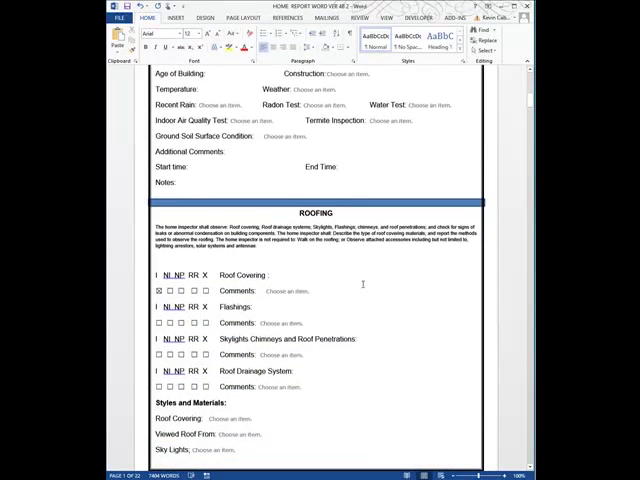
{"action": "scroll", "scroll_direction": "down", "scroll_amount": 3}
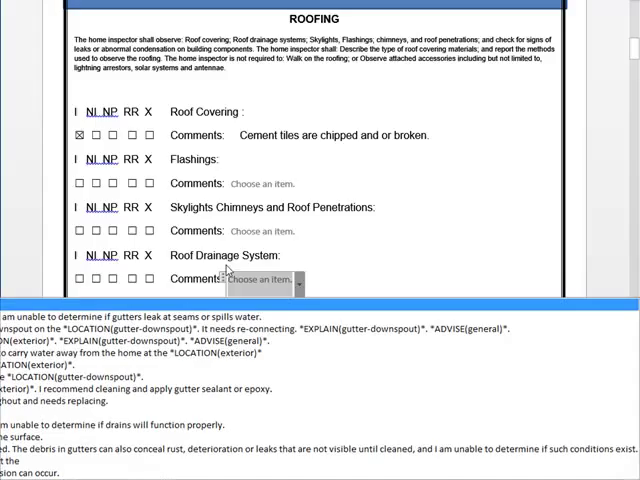
{"action": "scroll", "scroll_direction": "down", "scroll_amount": 3}
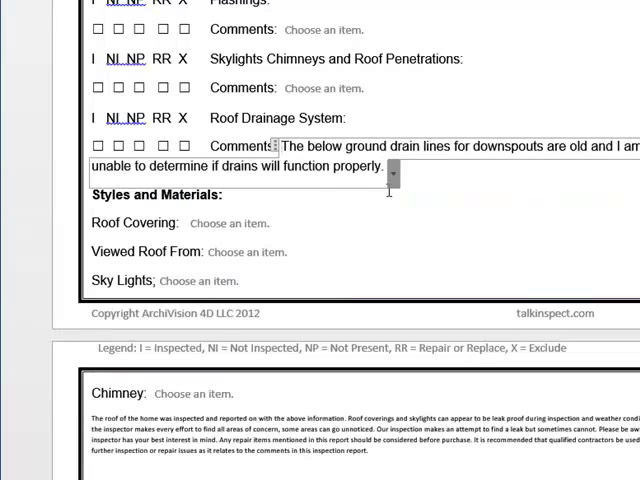
{"action": "mouse_move", "coordinate": [390, 195]}
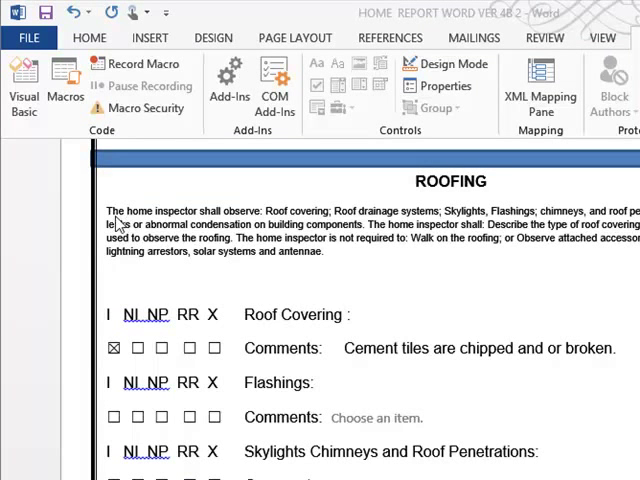
{"action": "mouse_move", "coordinate": [148, 222]}
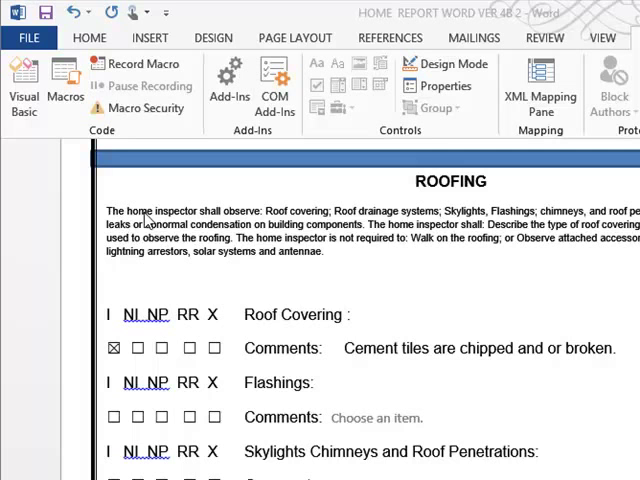
{"action": "mouse_move", "coordinate": [243, 218]}
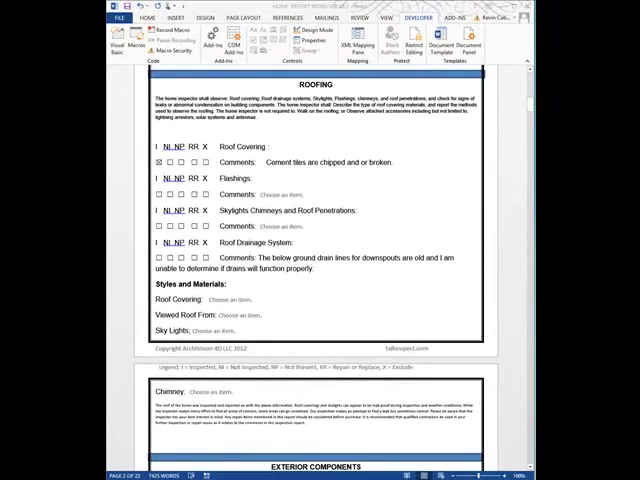
{"action": "scroll", "scroll_direction": "down", "scroll_amount": 3}
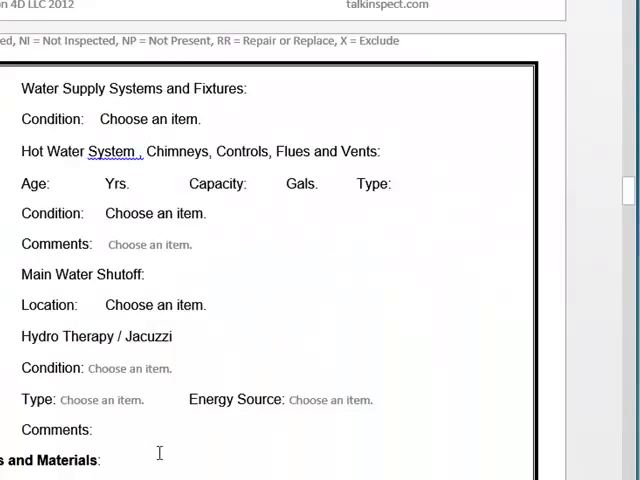
{"action": "scroll", "scroll_direction": "down", "scroll_amount": 3}
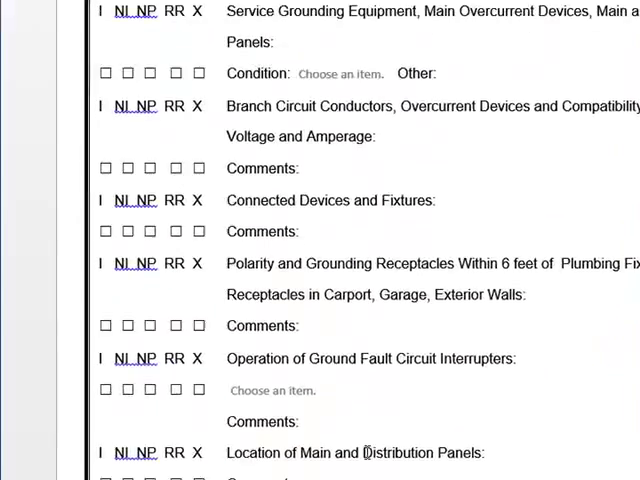
{"action": "scroll", "scroll_direction": "down", "scroll_amount": 3}
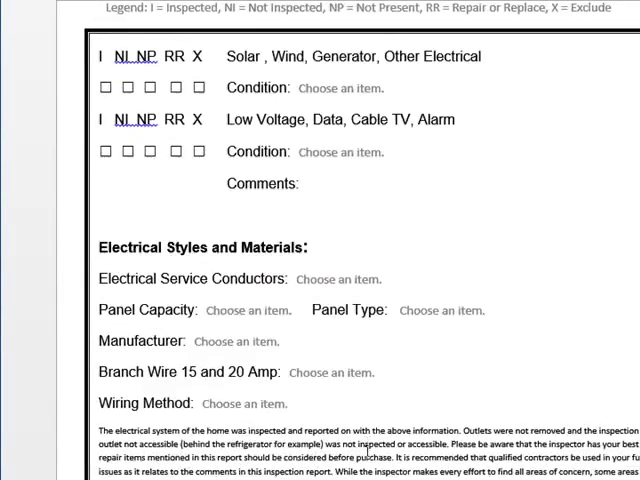
- Set the Range brand to Hotpoint with condition Needs Replacement
{"action": "scroll", "scroll_direction": "down", "scroll_amount": 3}
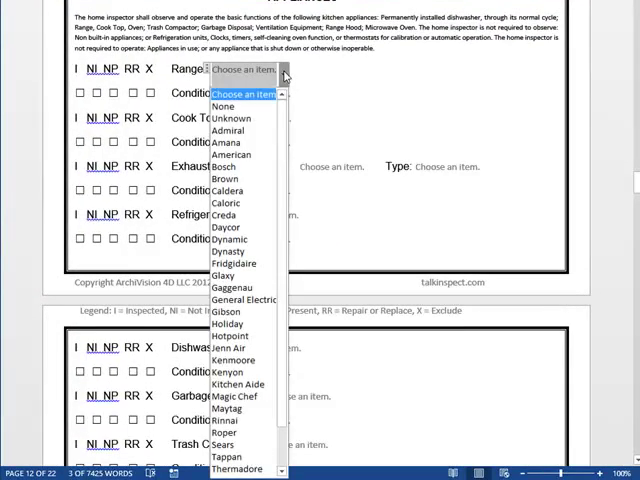
{"action": "mouse_move", "coordinate": [237, 227]}
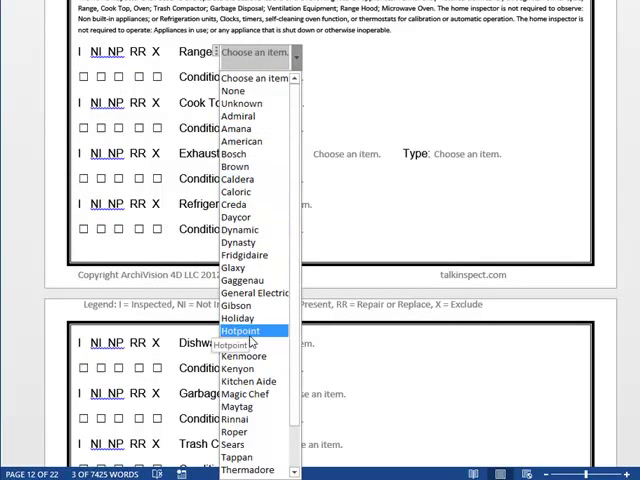
{"action": "left_click", "coordinate": [248, 330]}
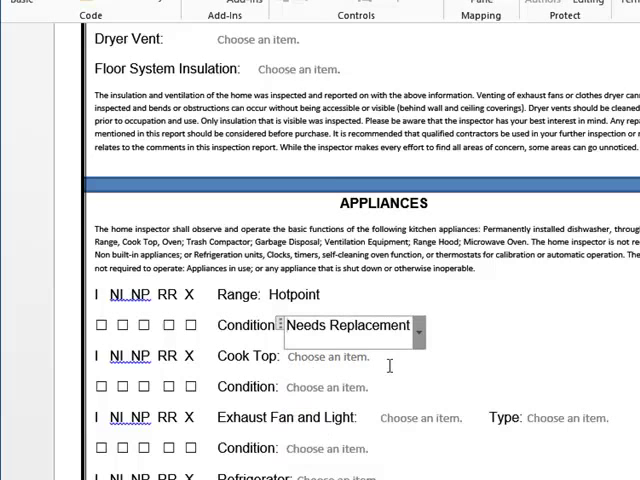
- Dictate the Range comment 'and in here I can put any comment that I want just by speaking into Dragon'
{"action": "scroll", "scroll_direction": "down", "scroll_amount": 3}
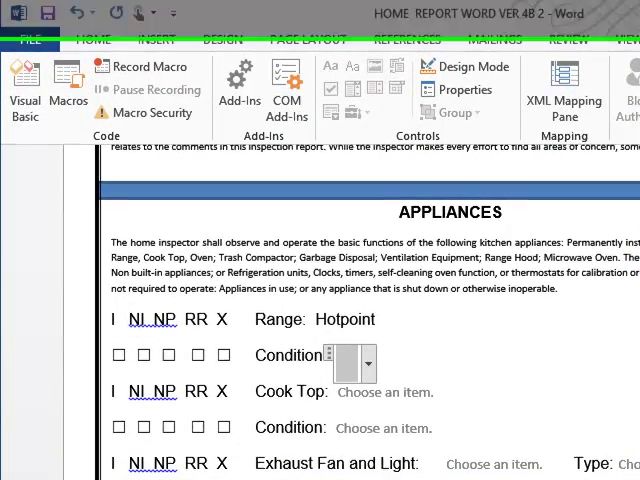
{"action": "type", "text": "and in here I can put any comment that I want just by speaking into Dragon"}
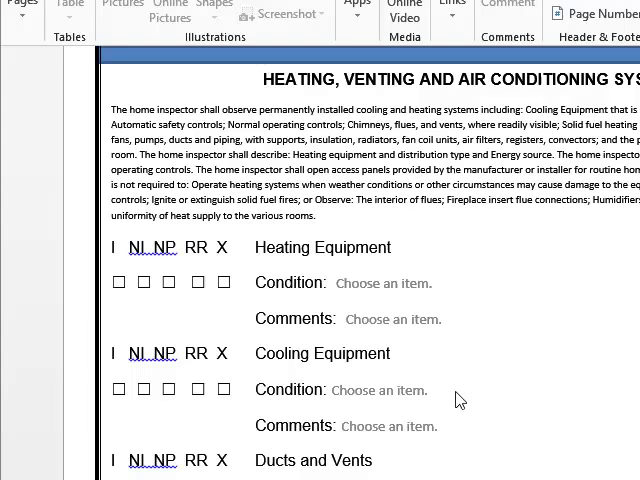
- Insert the rooftop HVAC unit photo below Cooling Equipment and shrink it small
{"action": "left_click", "coordinate": [380, 390]}
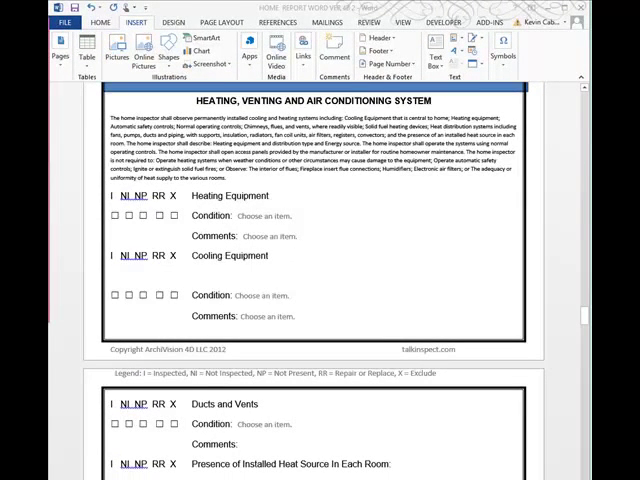
{"action": "left_click", "coordinate": [114, 50]}
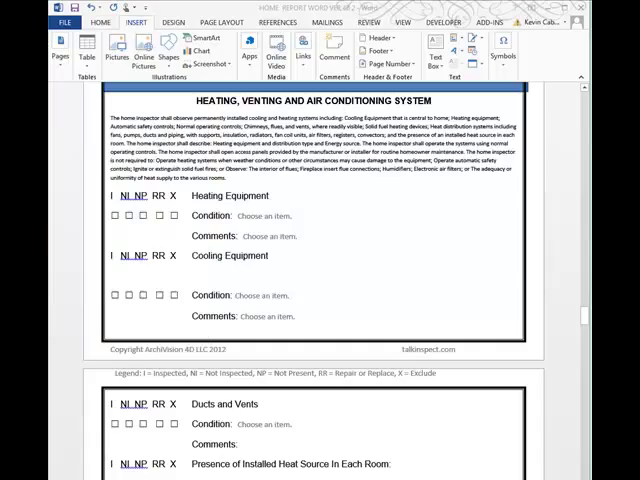
{"action": "scroll", "scroll_direction": "down", "scroll_amount": 3}
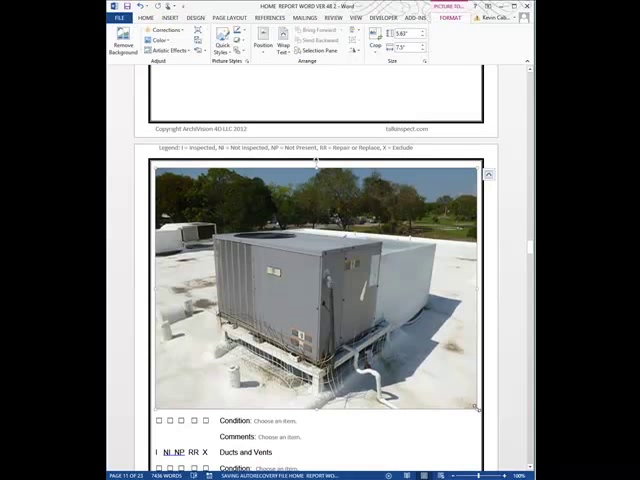
{"action": "scroll", "scroll_direction": "down", "scroll_amount": 3}
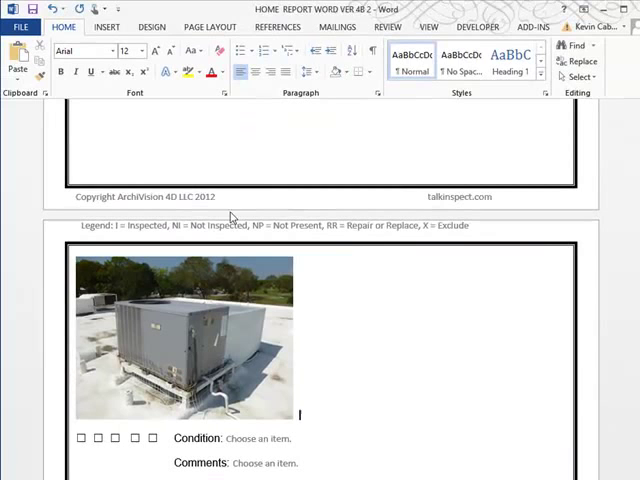
- Insert the roof-edge photo, sized to match, beside the HVAC unit photo
{"action": "left_click", "coordinate": [106, 26]}
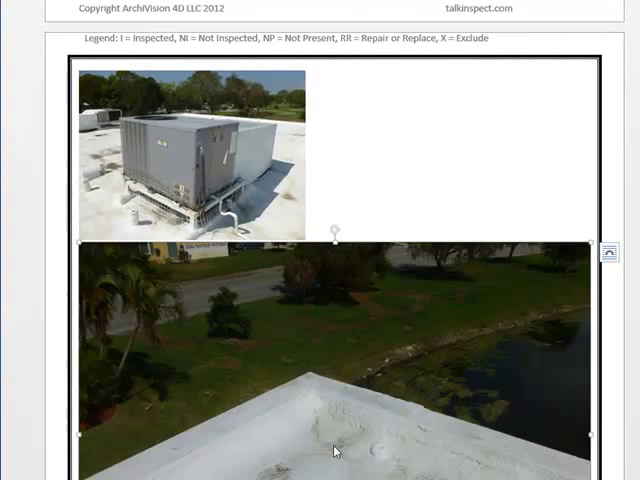
{"action": "scroll", "scroll_direction": "down", "scroll_amount": 3}
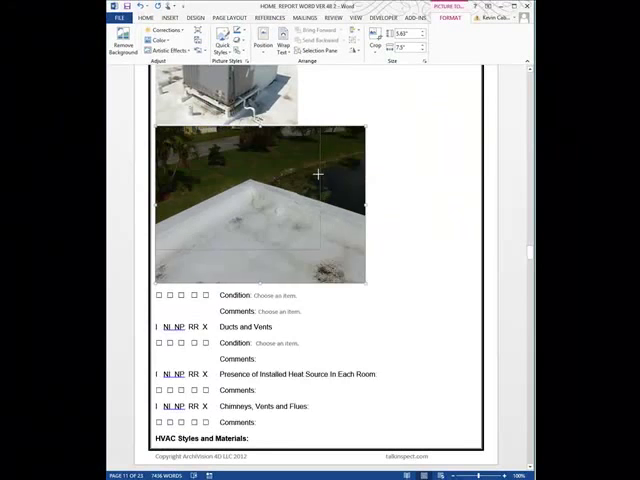
{"action": "scroll", "scroll_direction": "down", "scroll_amount": 3}
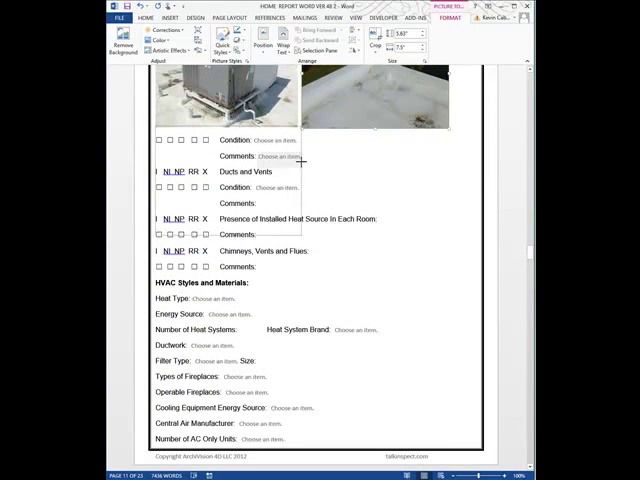
{"action": "scroll", "scroll_direction": "down", "scroll_amount": 3}
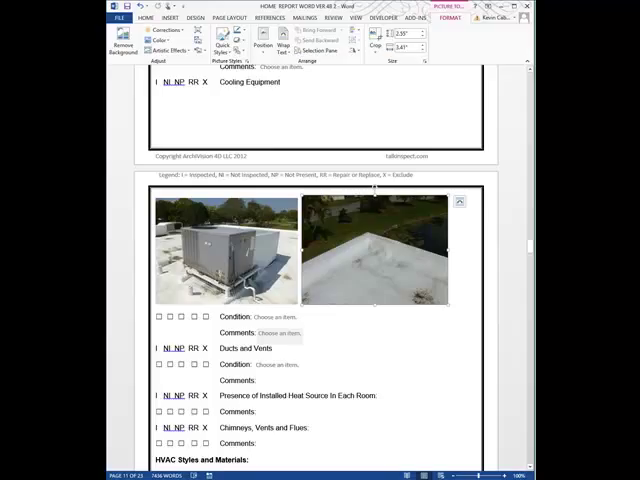
{"action": "mouse_move", "coordinate": [460, 311]}
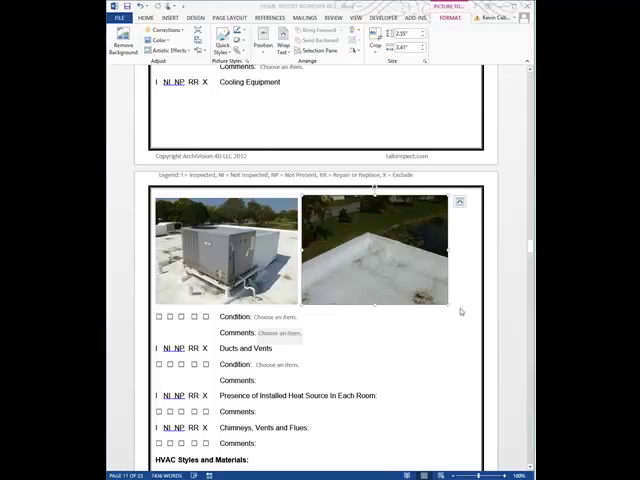
{"action": "mouse_move", "coordinate": [460, 301]}
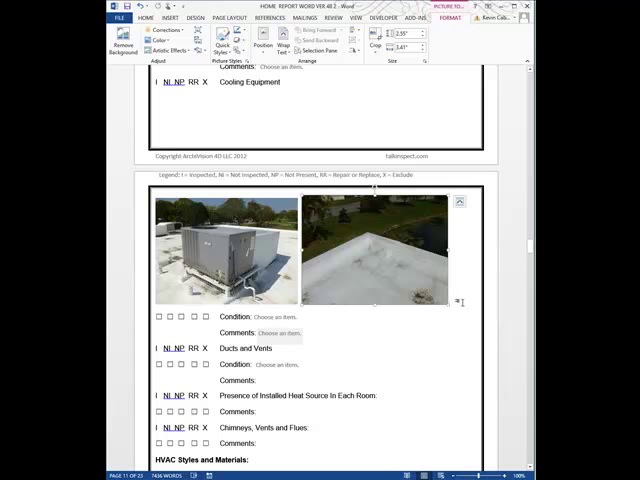
{"action": "left_click", "coordinate": [140, 17]}
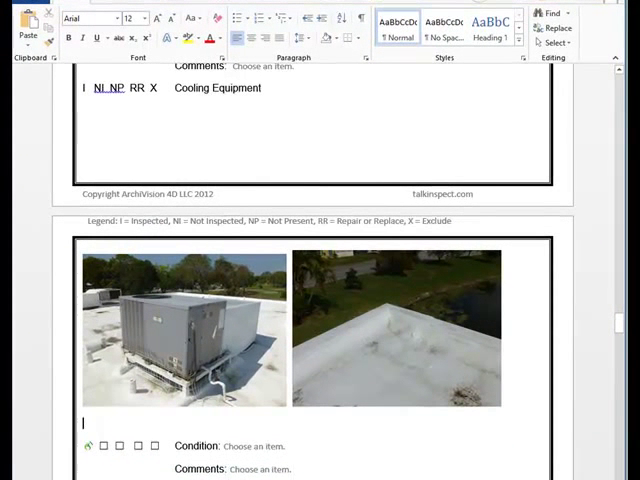
- Caption the photos 'compressor is aged.' and 'Possible roof leak here.'
{"action": "type", "text": "compressor"}
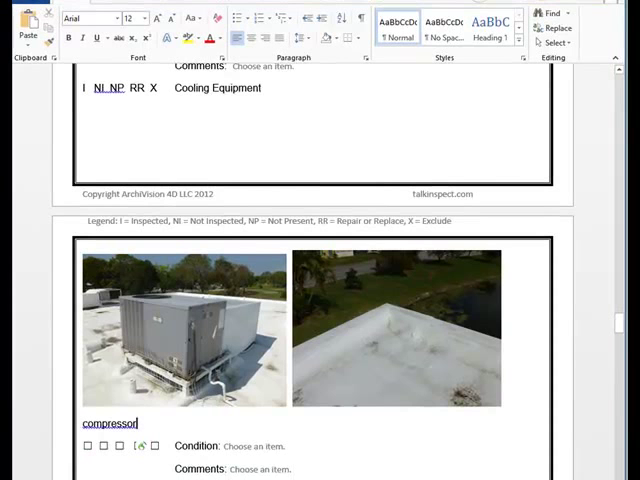
{"action": "type", "text": "is aged"}
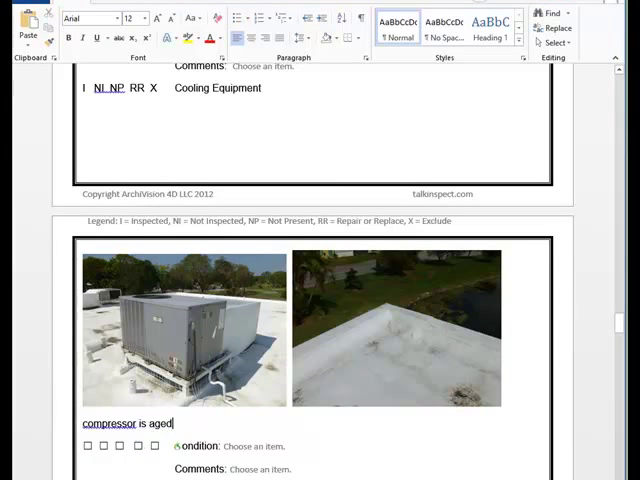
{"action": "scroll", "scroll_direction": "down", "scroll_amount": 3}
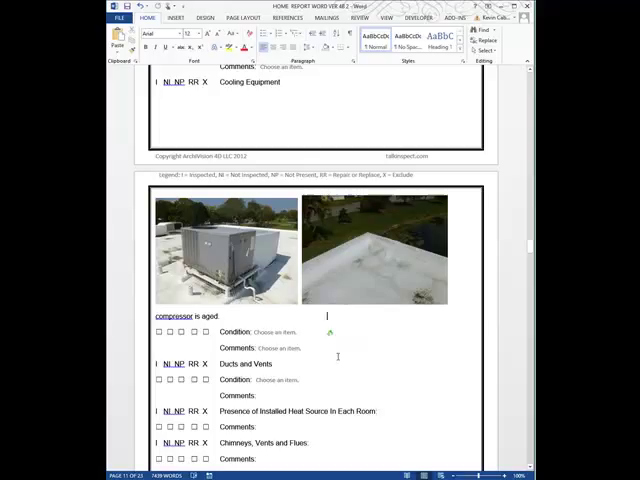
{"action": "type", "text": "Possible roof leak here."}
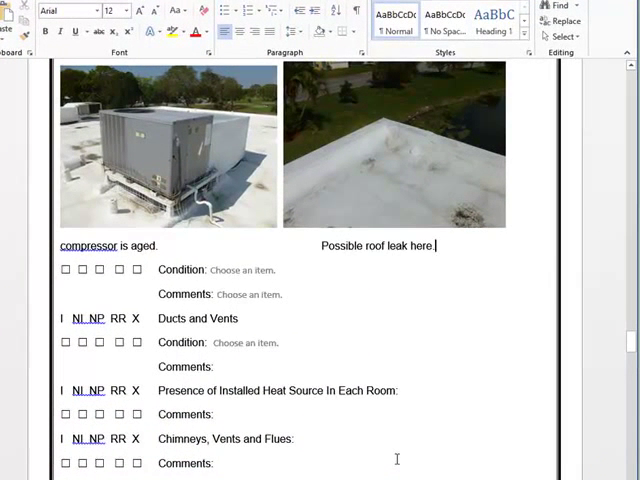
{"action": "scroll", "scroll_direction": "down", "scroll_amount": 3}
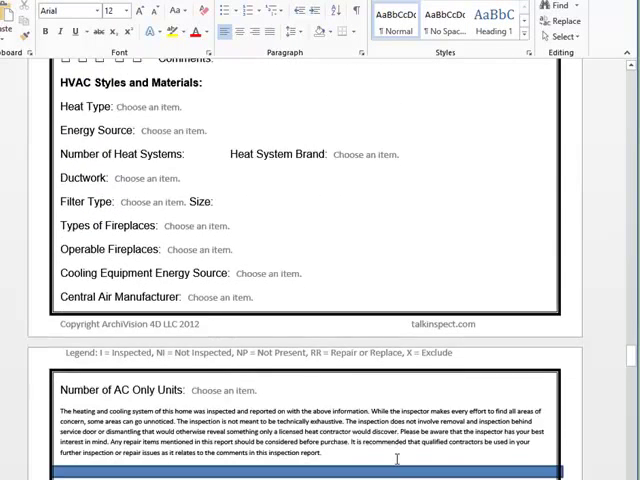
{"action": "scroll", "scroll_direction": "down", "scroll_amount": 3}
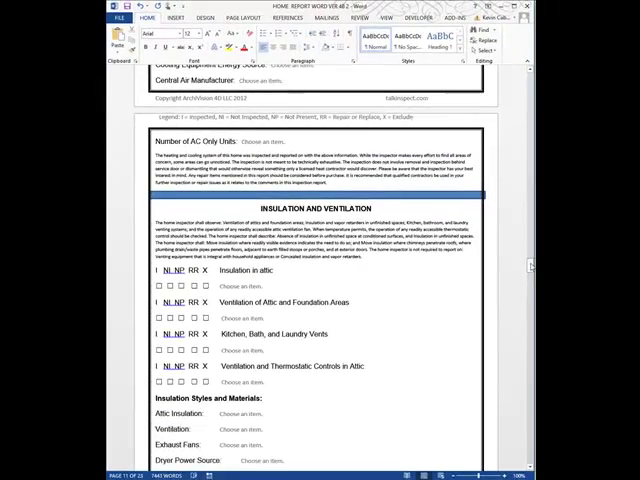
{"action": "scroll", "scroll_direction": "down", "scroll_amount": 3}
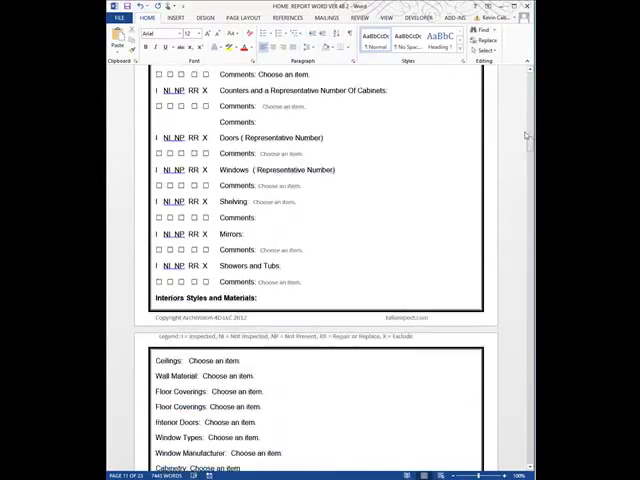
{"action": "scroll", "scroll_direction": "up", "scroll_amount": 3}
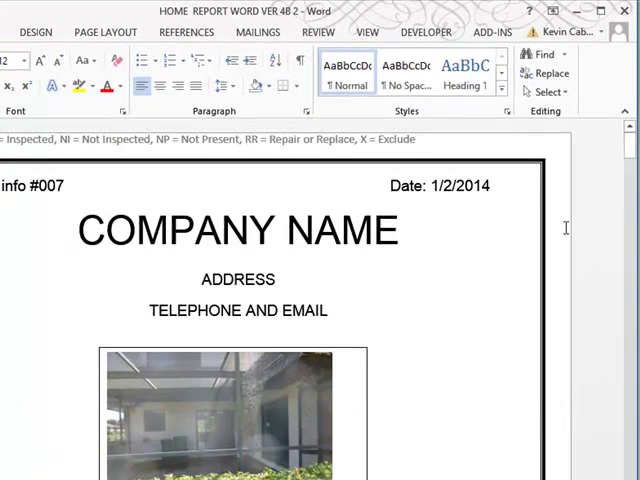
{"action": "mouse_move", "coordinate": [600, 184]}
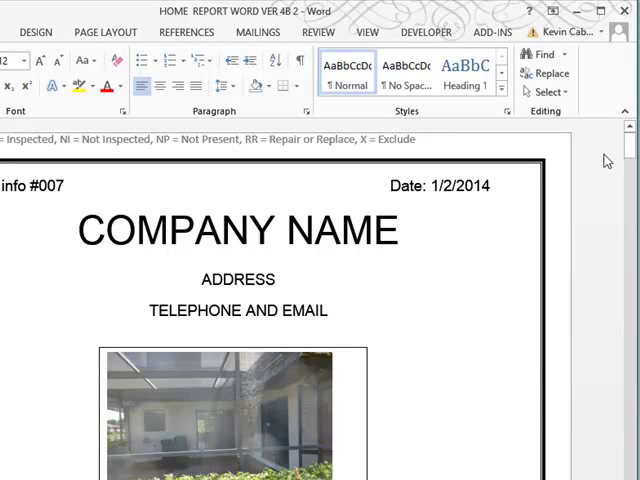
{"action": "mouse_move", "coordinate": [590, 214]}
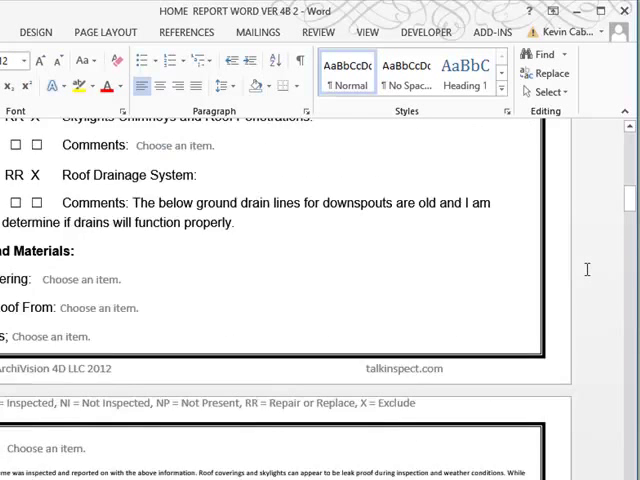
{"action": "scroll", "scroll_direction": "down", "scroll_amount": 3}
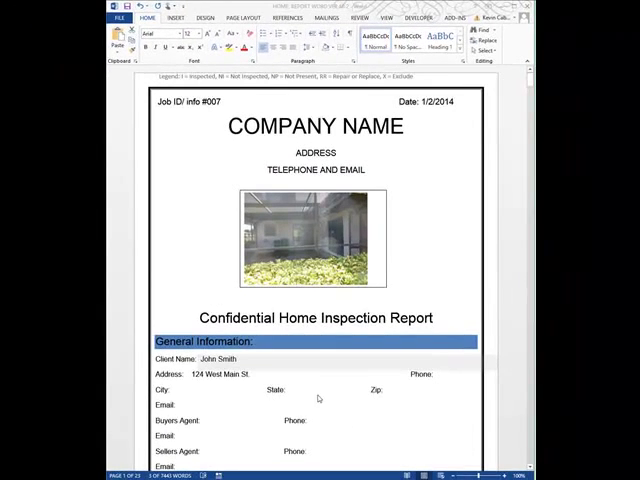
{"action": "mouse_move", "coordinate": [513, 134]}
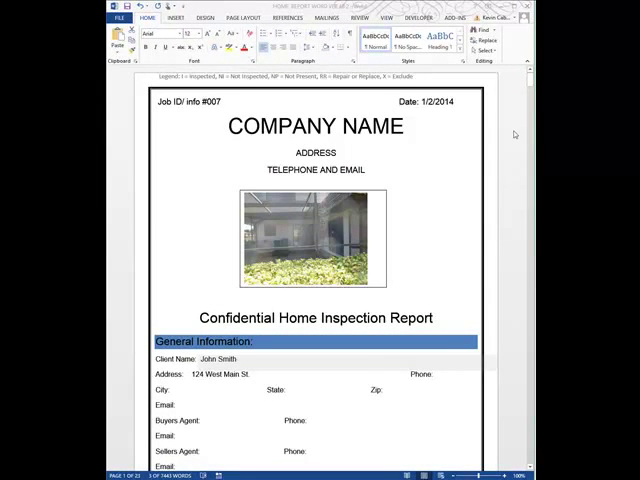
{"action": "scroll", "scroll_direction": "down", "scroll_amount": 3}
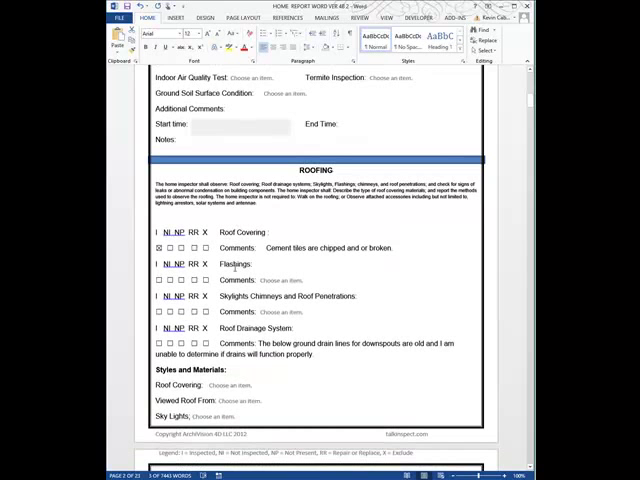
{"action": "scroll", "scroll_direction": "down", "scroll_amount": 3}
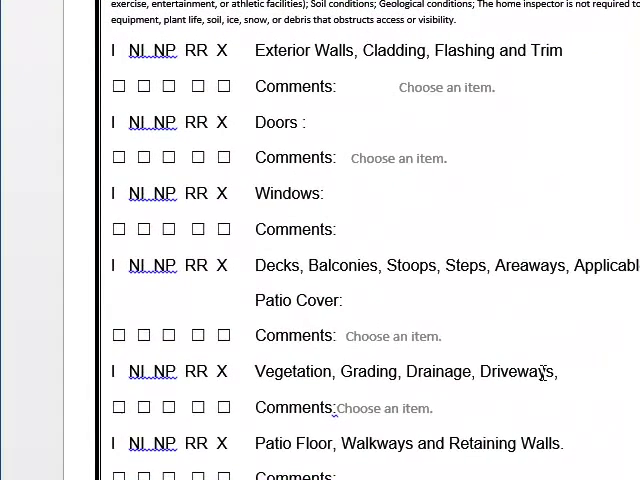
{"action": "left_click", "coordinate": [392, 336]}
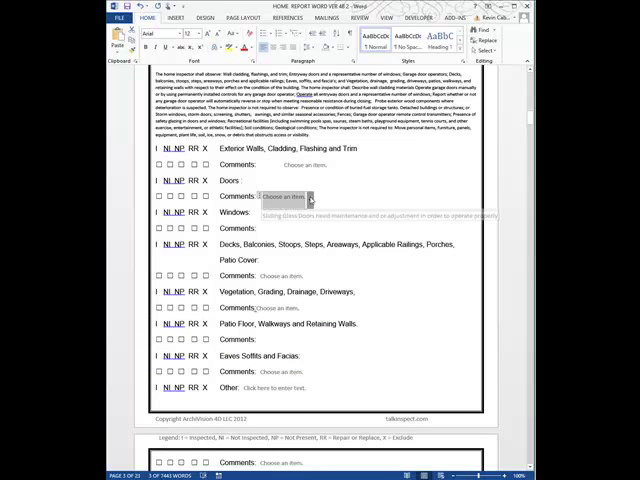
{"action": "scroll", "scroll_direction": "down", "scroll_amount": 3}
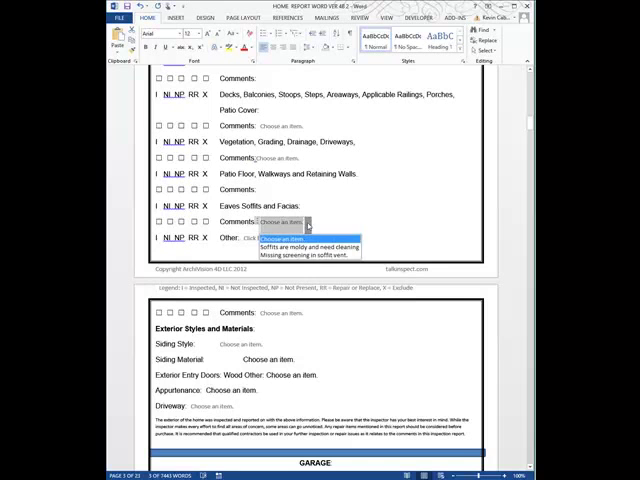
{"action": "scroll", "scroll_direction": "down", "scroll_amount": 3}
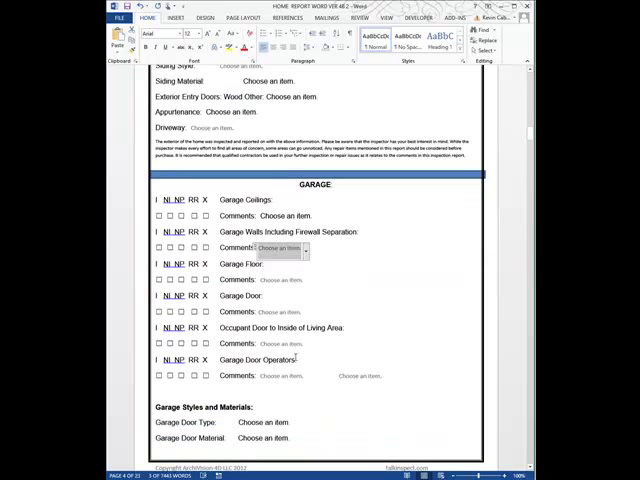
{"action": "scroll", "scroll_direction": "down", "scroll_amount": 3}
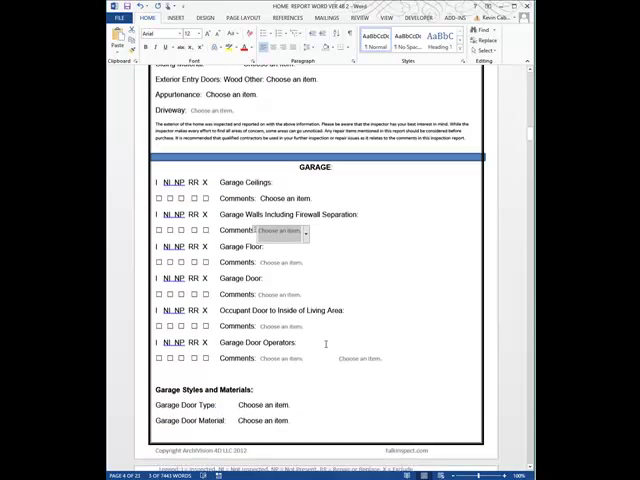
{"action": "scroll", "scroll_direction": "down", "scroll_amount": 3}
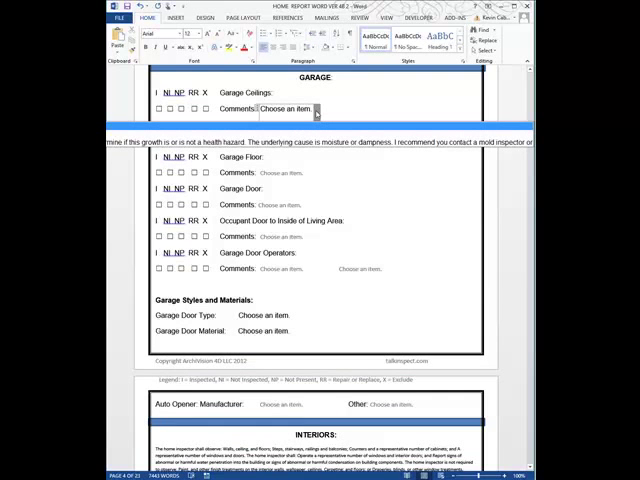
{"action": "scroll", "scroll_direction": "down", "scroll_amount": 3}
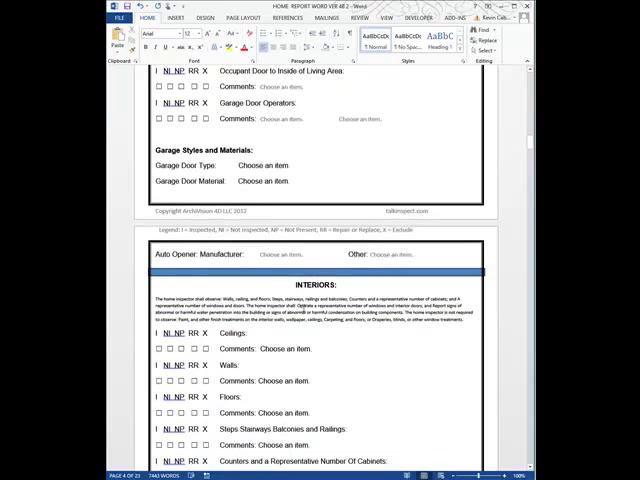
{"action": "left_click", "coordinate": [290, 349]}
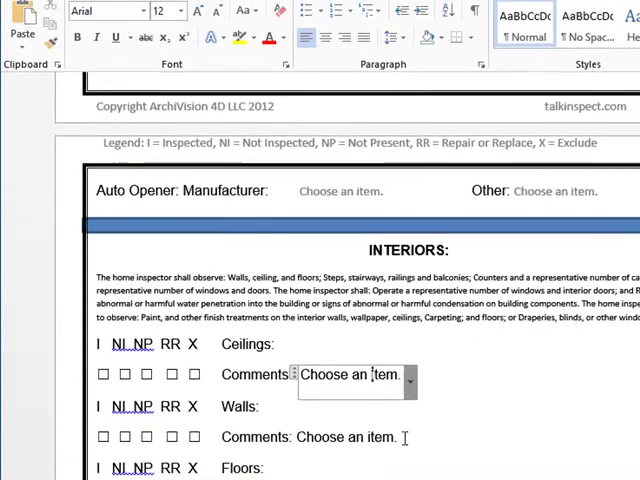
{"action": "scroll", "scroll_direction": "down", "scroll_amount": 3}
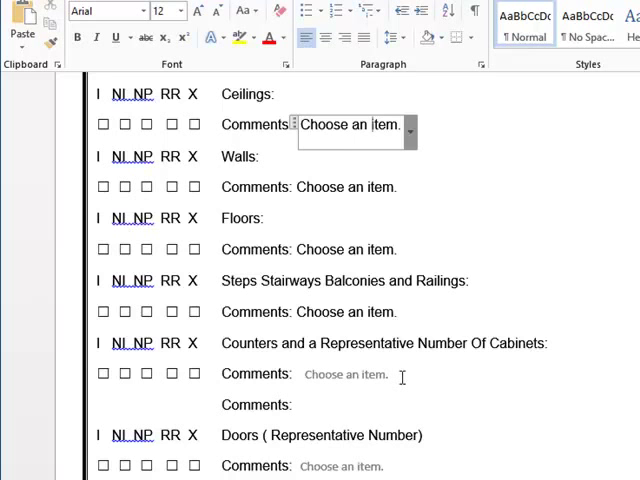
{"action": "scroll", "scroll_direction": "down", "scroll_amount": 3}
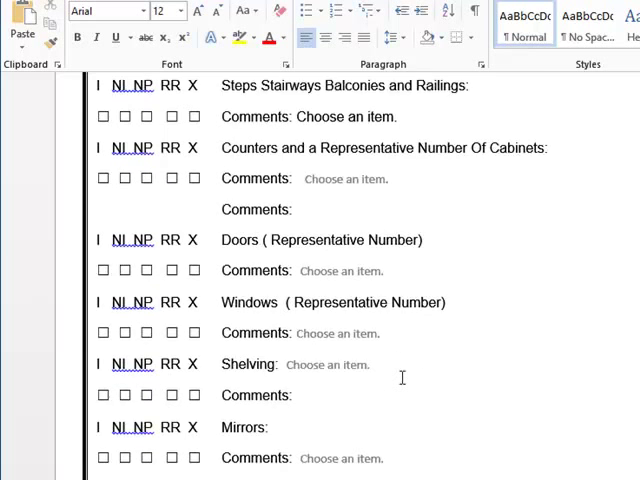
{"action": "scroll", "scroll_direction": "down", "scroll_amount": 3}
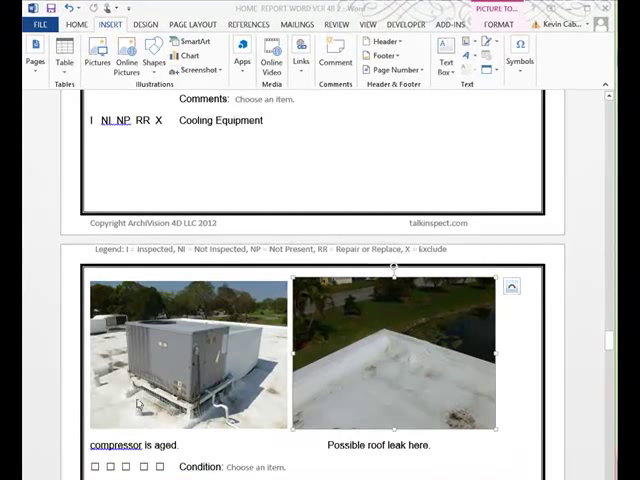
{"action": "mouse_move", "coordinate": [381, 356]}
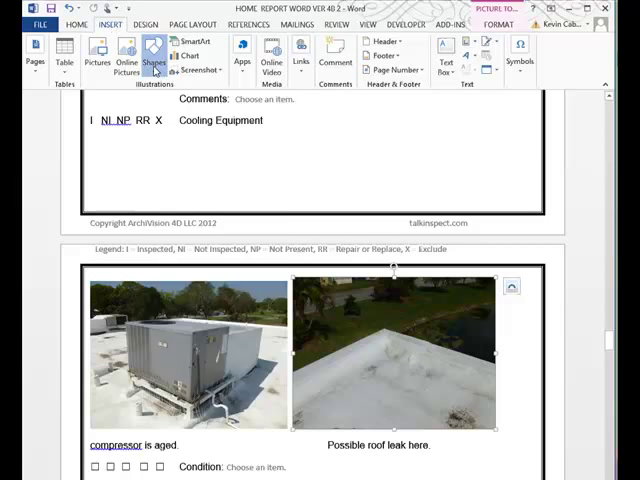
- Draw a small blue left block arrow on the roof photo at the leak spot
{"action": "left_click", "coordinate": [153, 57]}
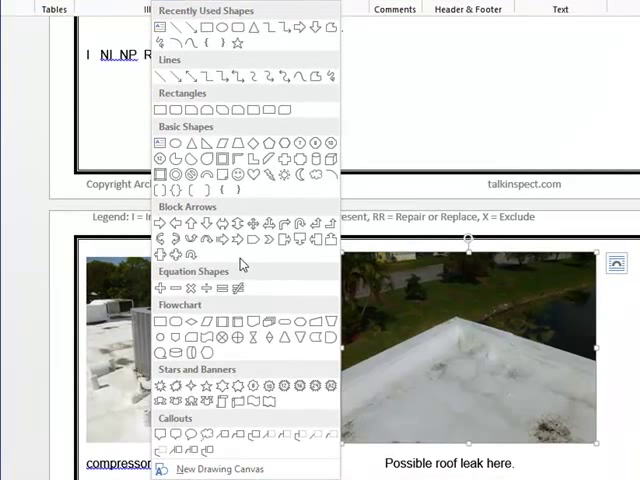
{"action": "mouse_move", "coordinate": [237, 262]}
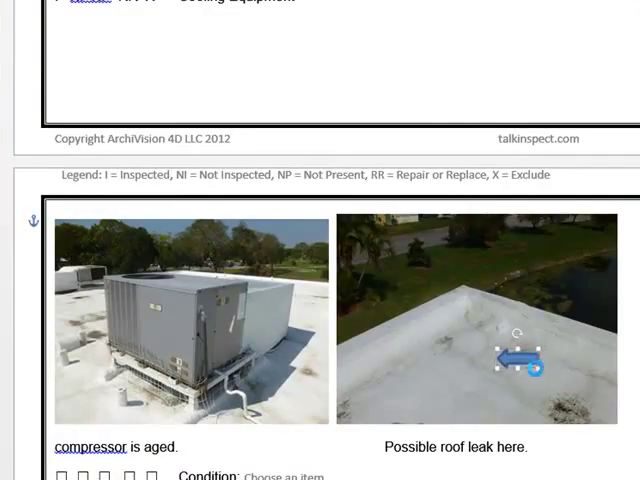
{"action": "scroll", "scroll_direction": "down", "scroll_amount": 3}
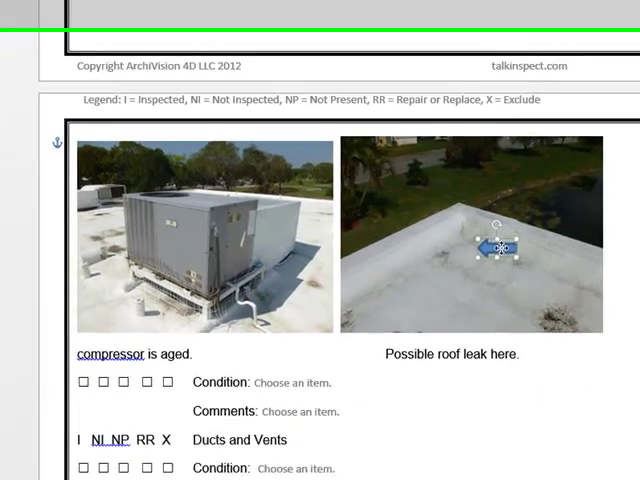